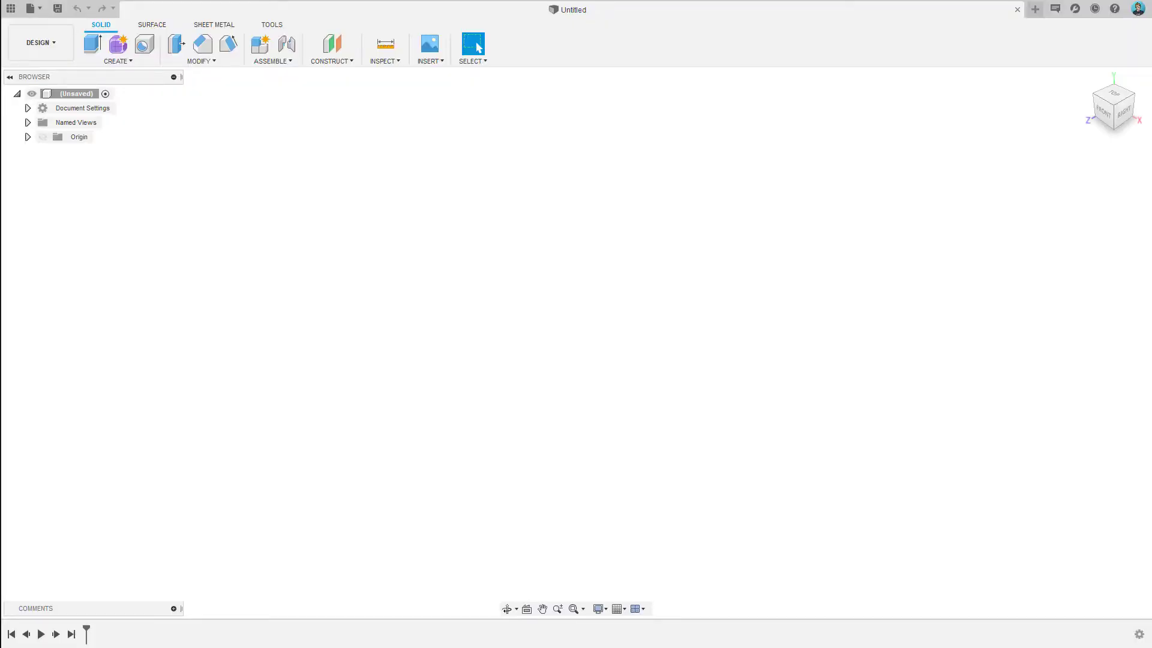
Create a new component, Component1, under the root of the design.
{"action": "left_click", "coordinate": [75, 122]}
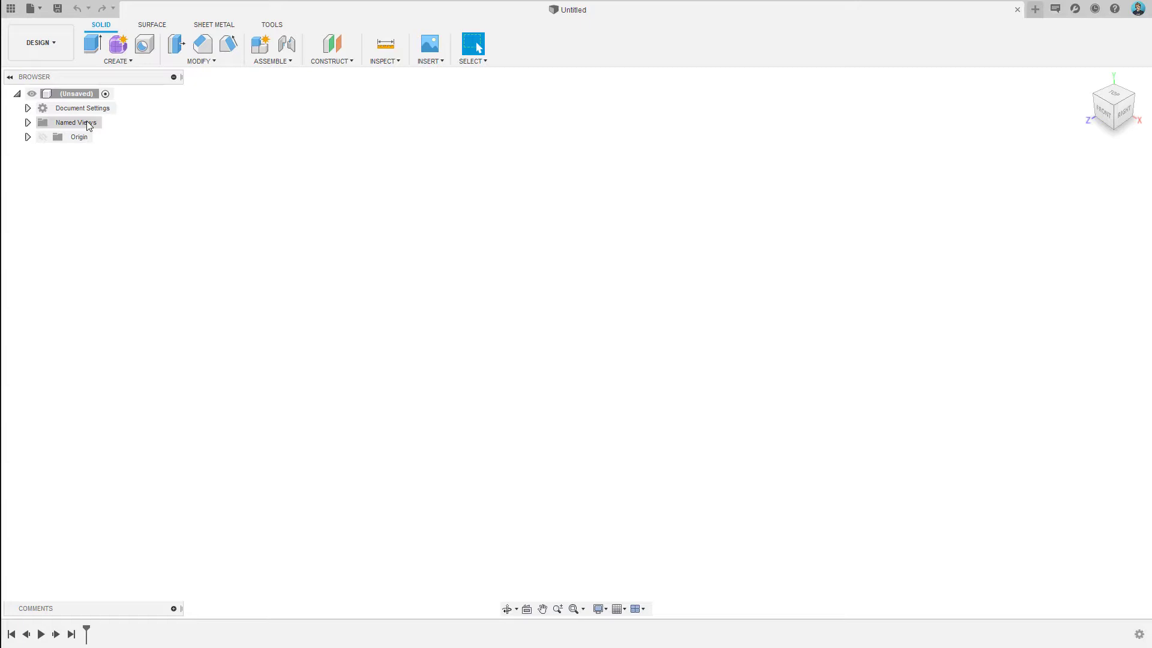
{"action": "right_click", "coordinate": [73, 93]}
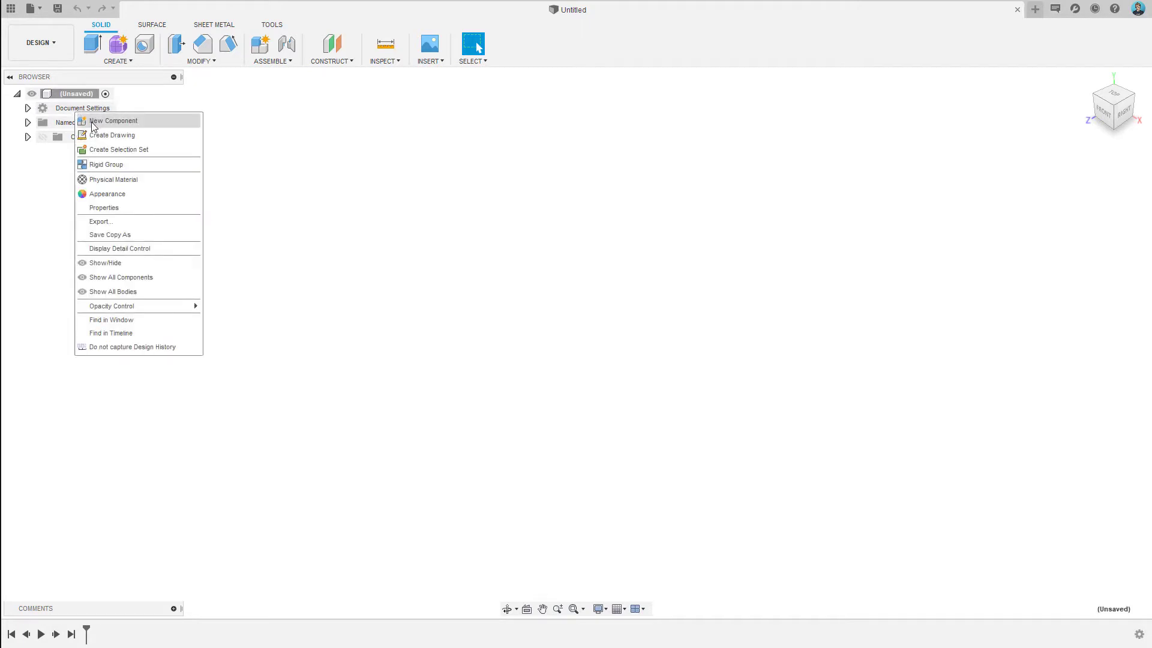
{"action": "left_click", "coordinate": [113, 119]}
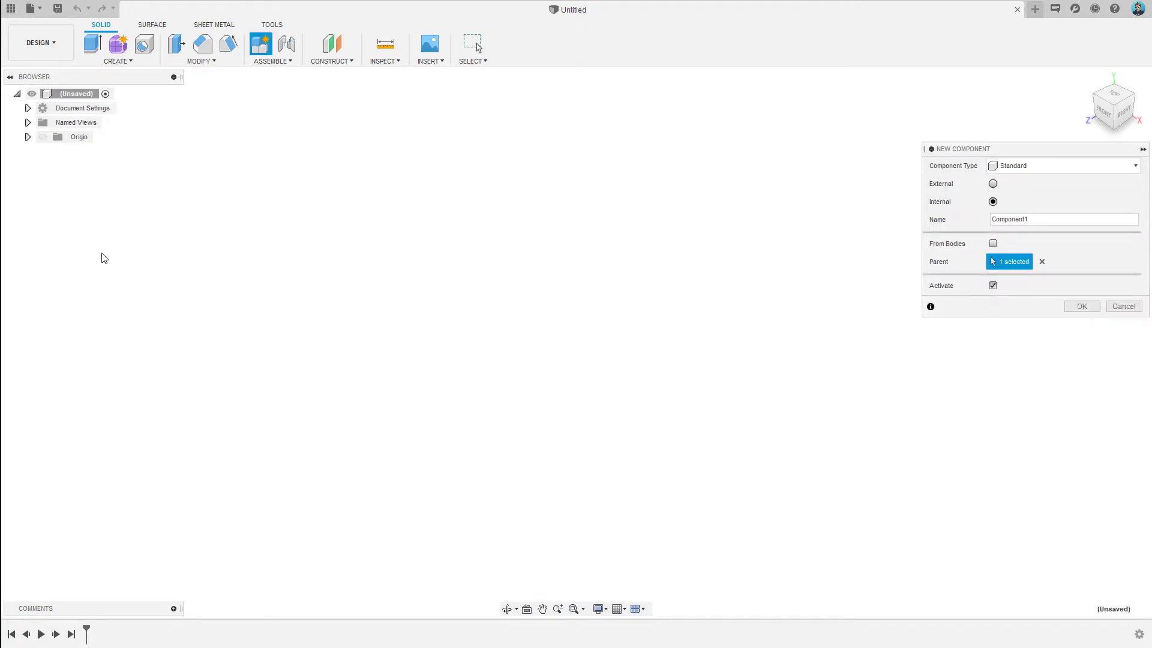
{"action": "left_click", "coordinate": [1081, 305]}
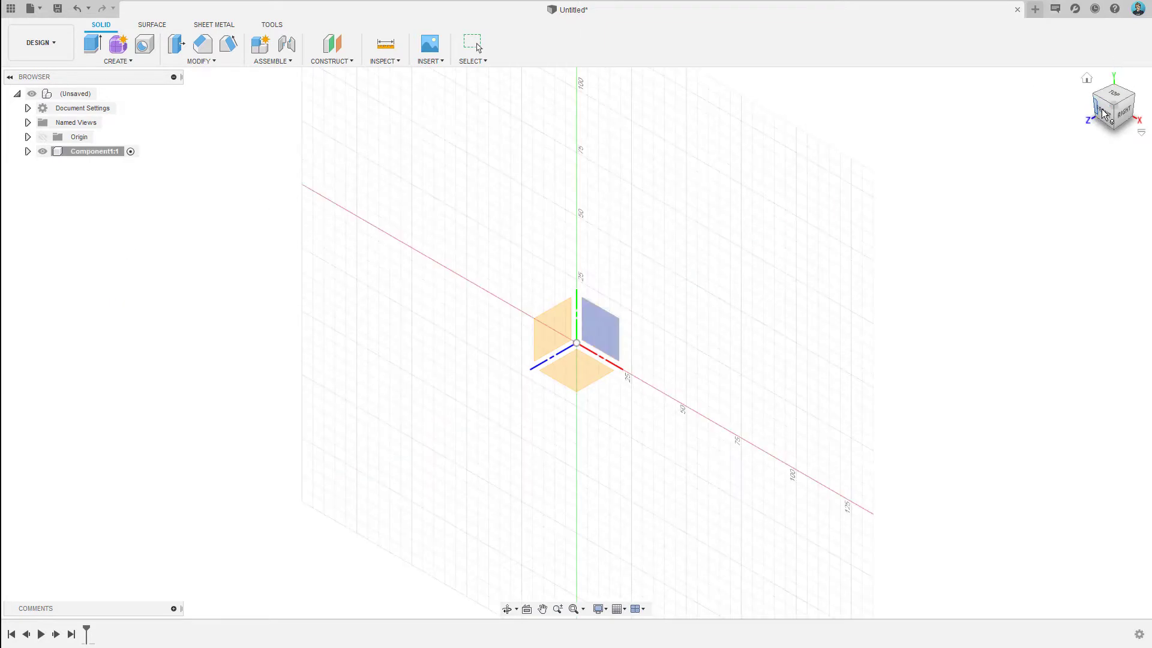
Sketch an 89 × 50 mm card outline from the origin on the front plane and begin adding text.
{"action": "left_click", "coordinate": [1114, 111]}
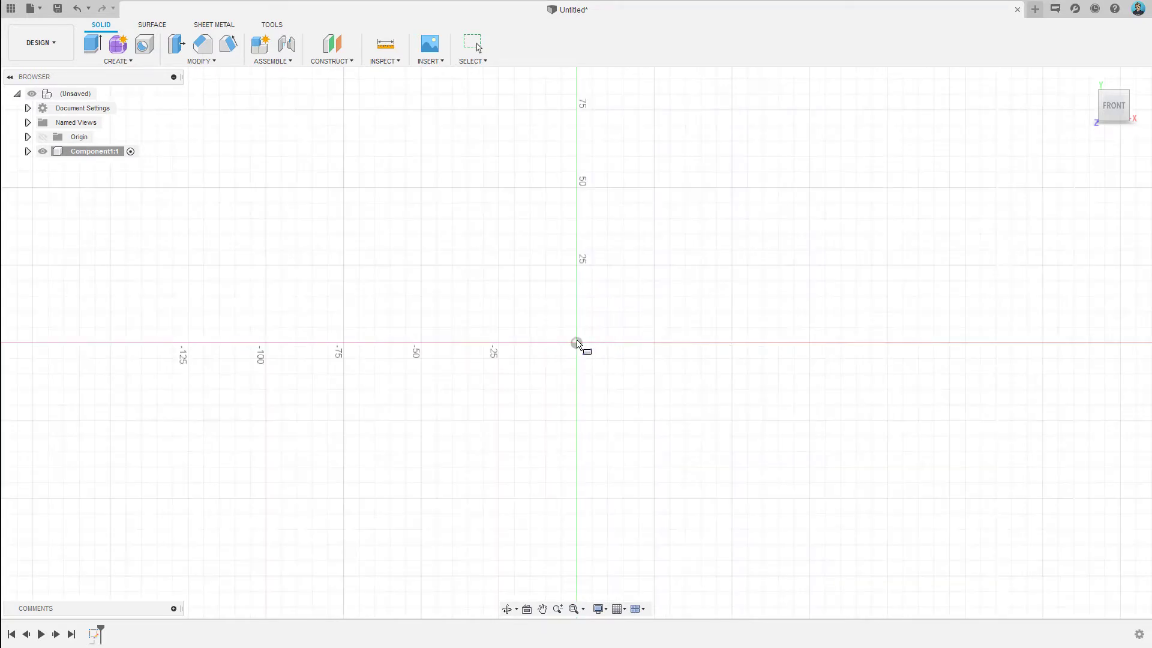
{"action": "left_click_drag", "start_coordinate": [577, 343], "coordinate": [712, 253]}
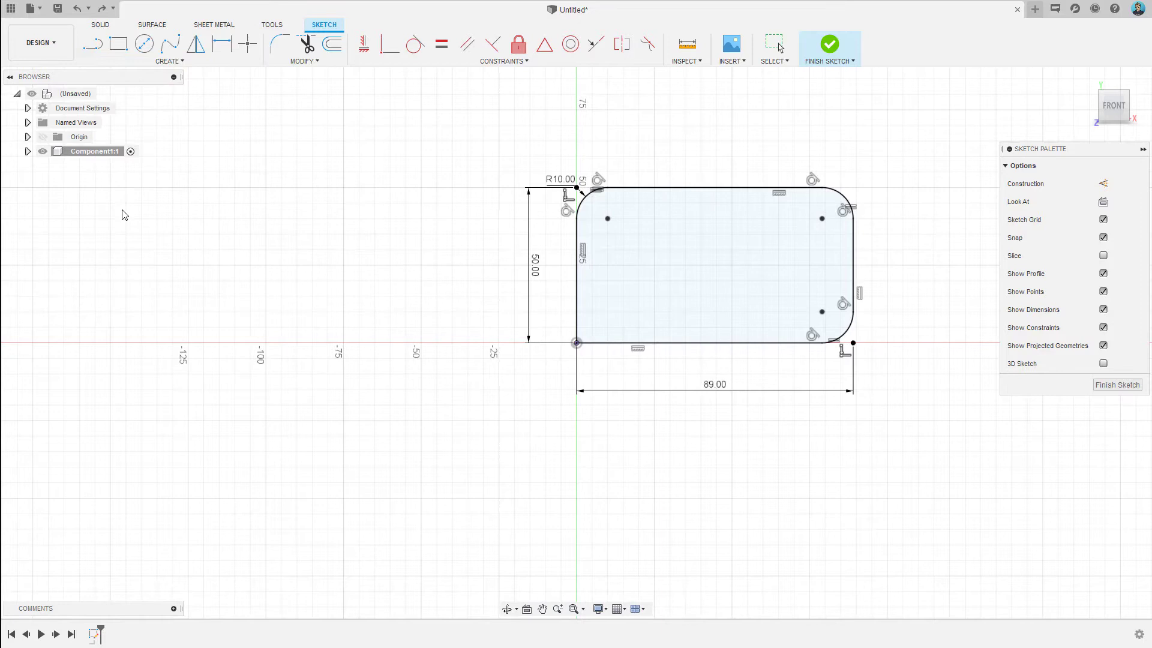
{"action": "left_click", "coordinate": [637, 234]}
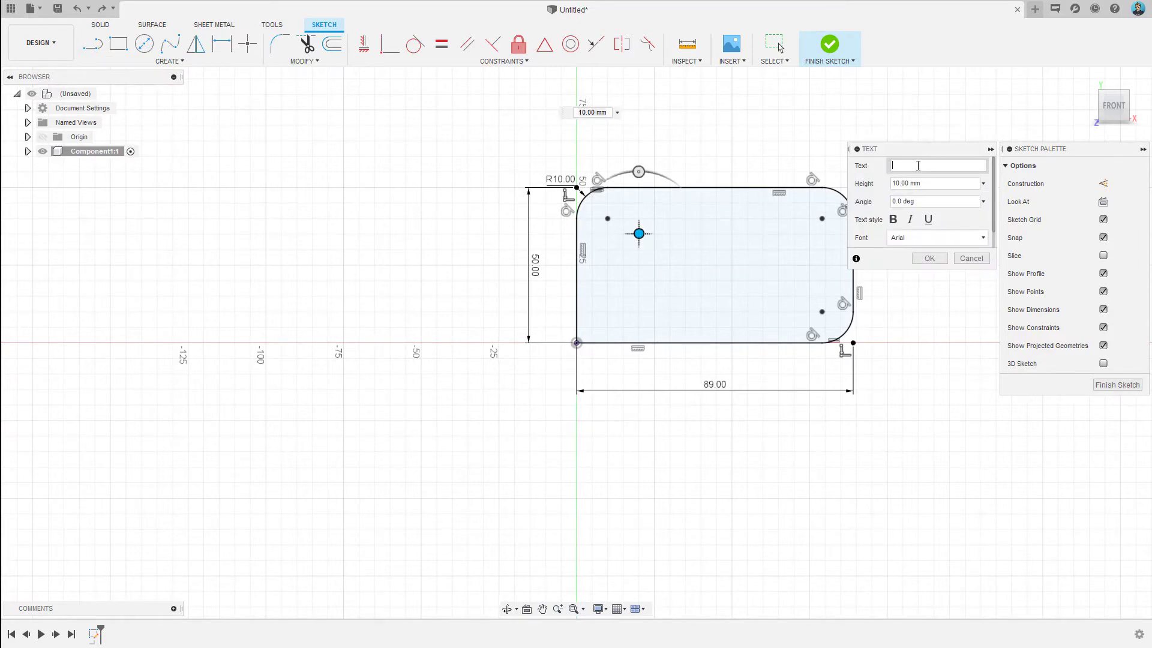
Place 15 mm 'Vince's' text across the upper card and explode it into outline curves.
{"action": "type", "text": "Vince's"}
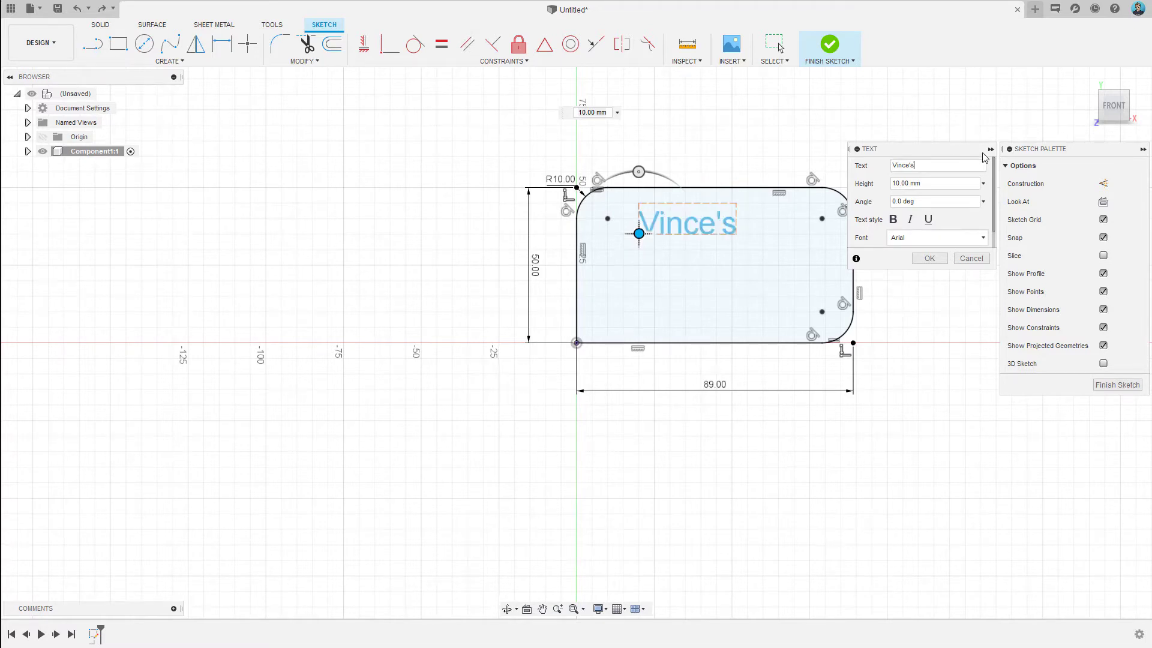
{"action": "mouse_move", "coordinate": [962, 178]}
{"action": "type", "text": "15"}
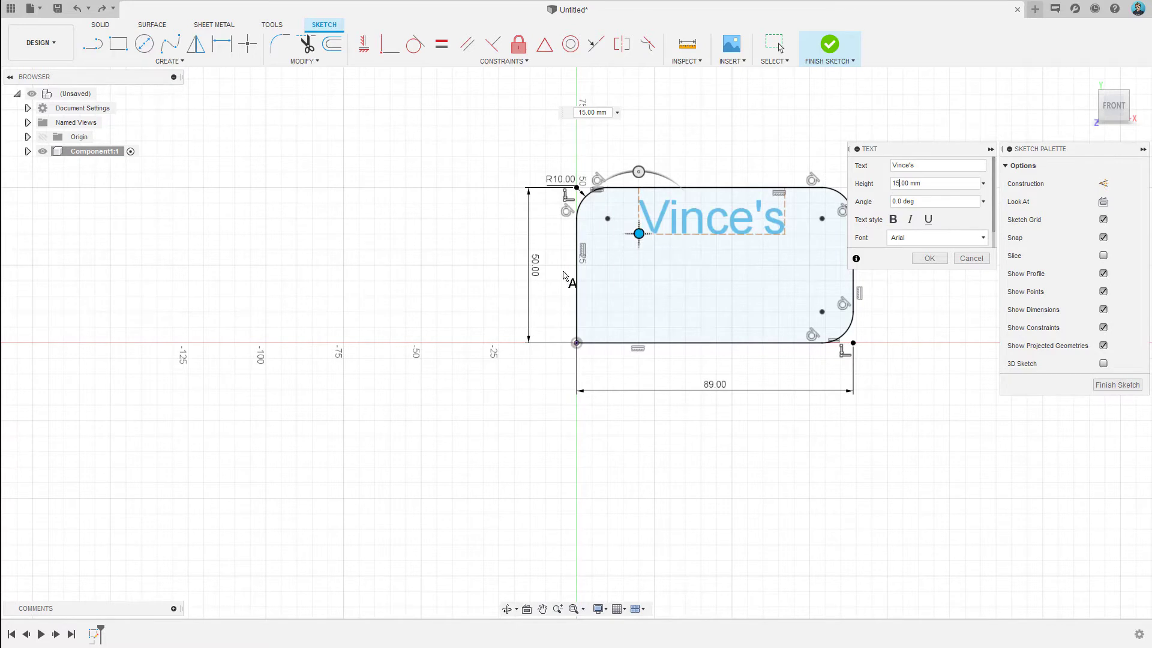
{"action": "mouse_move", "coordinate": [639, 233]}
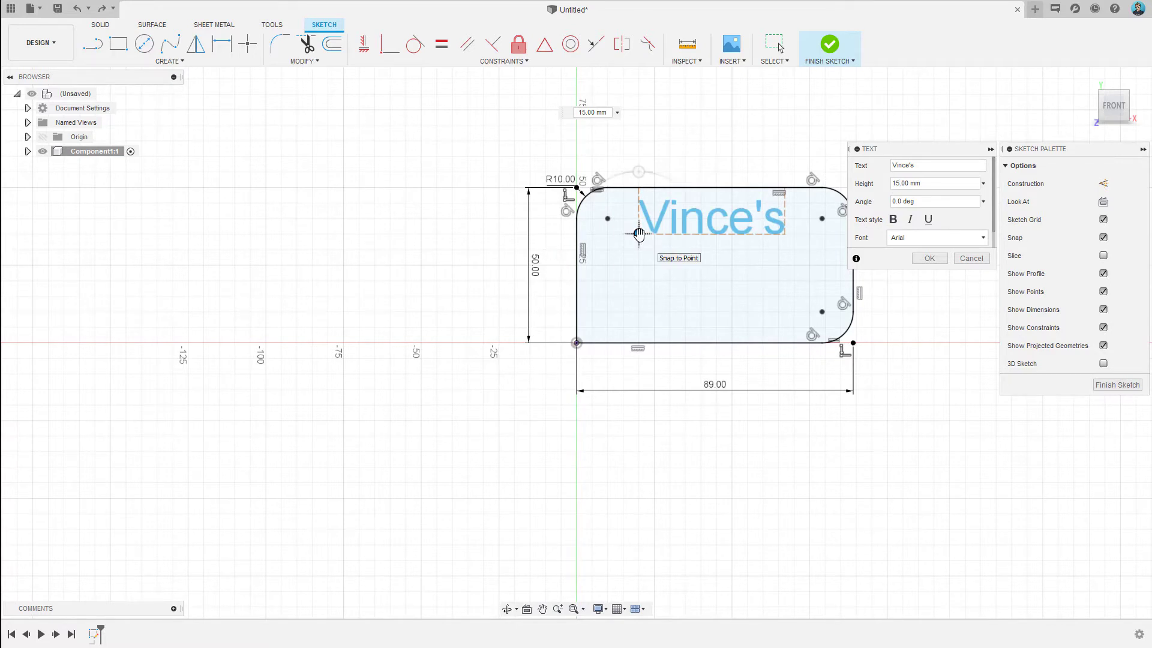
{"action": "left_click", "coordinate": [637, 238]}
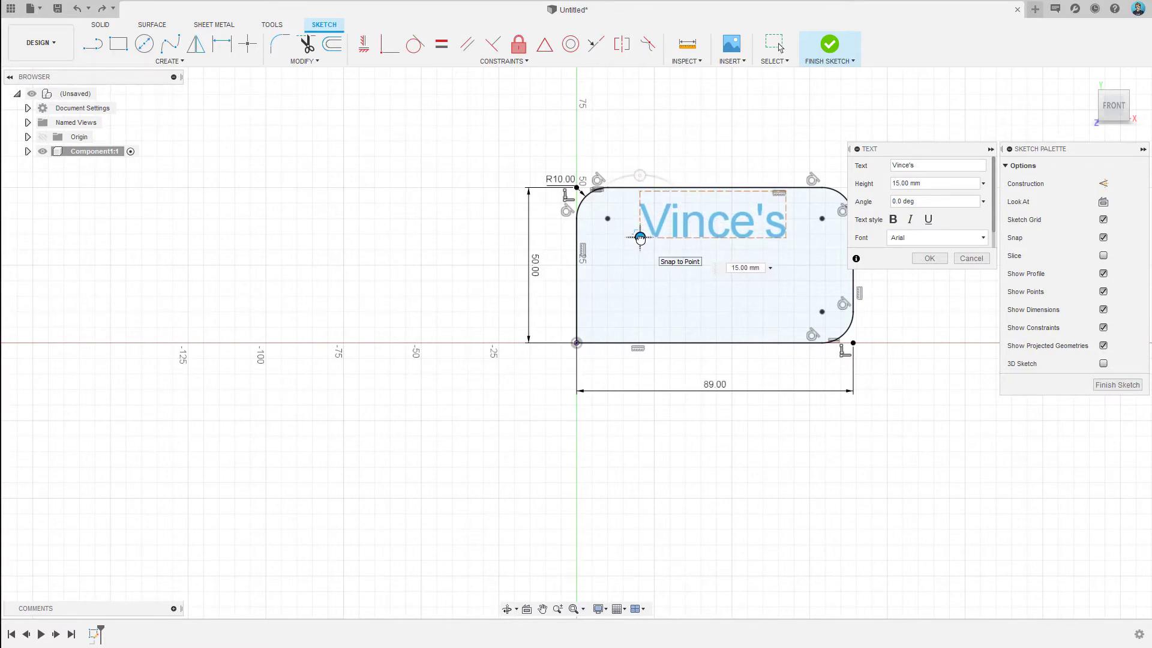
{"action": "left_click", "coordinate": [929, 258]}
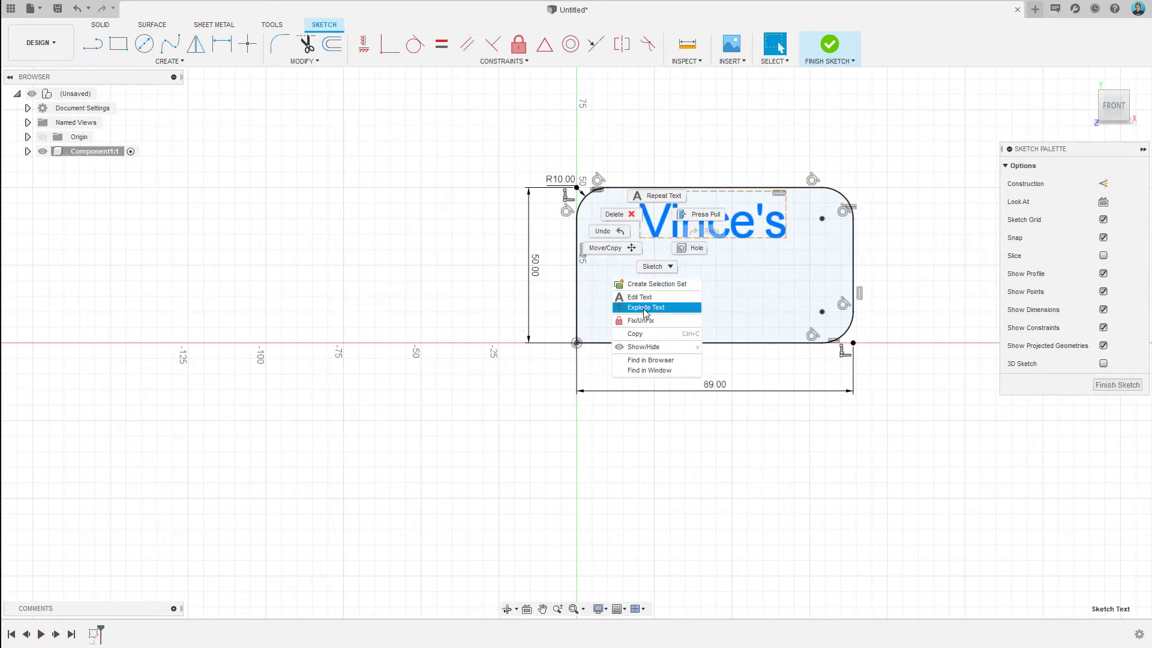
{"action": "left_click", "coordinate": [645, 307]}
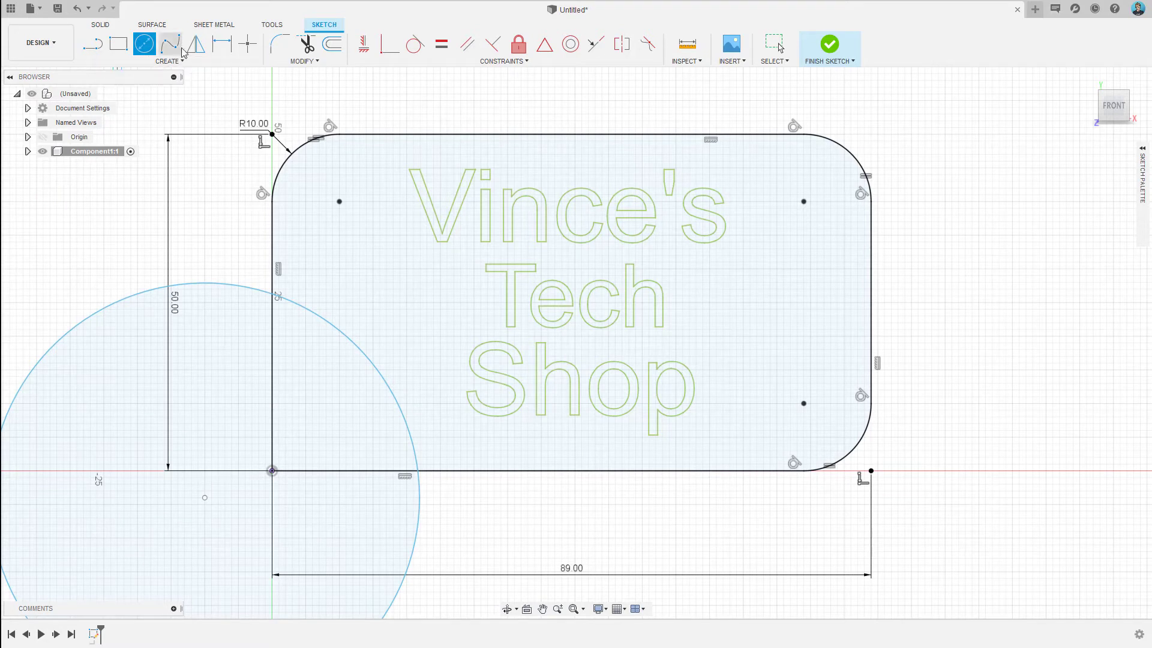
Draw a spline across the card and a 12.5 × 8.5 mm rectangle right of the word Tech.
{"action": "left_click", "coordinate": [169, 45]}
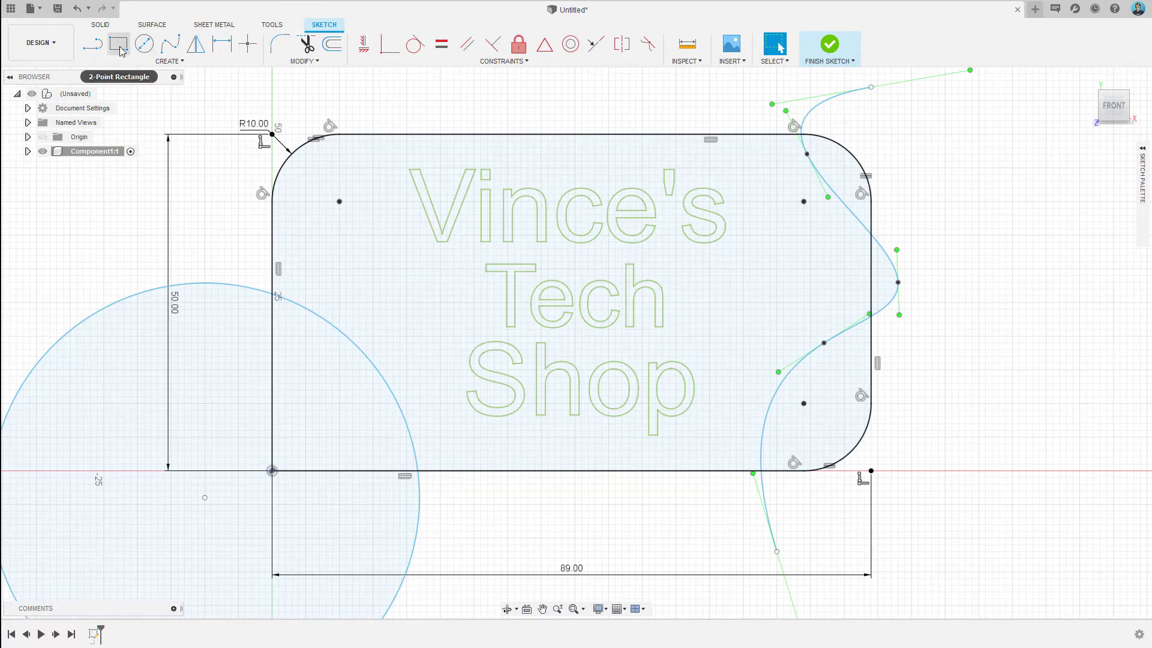
{"action": "left_click", "coordinate": [119, 43]}
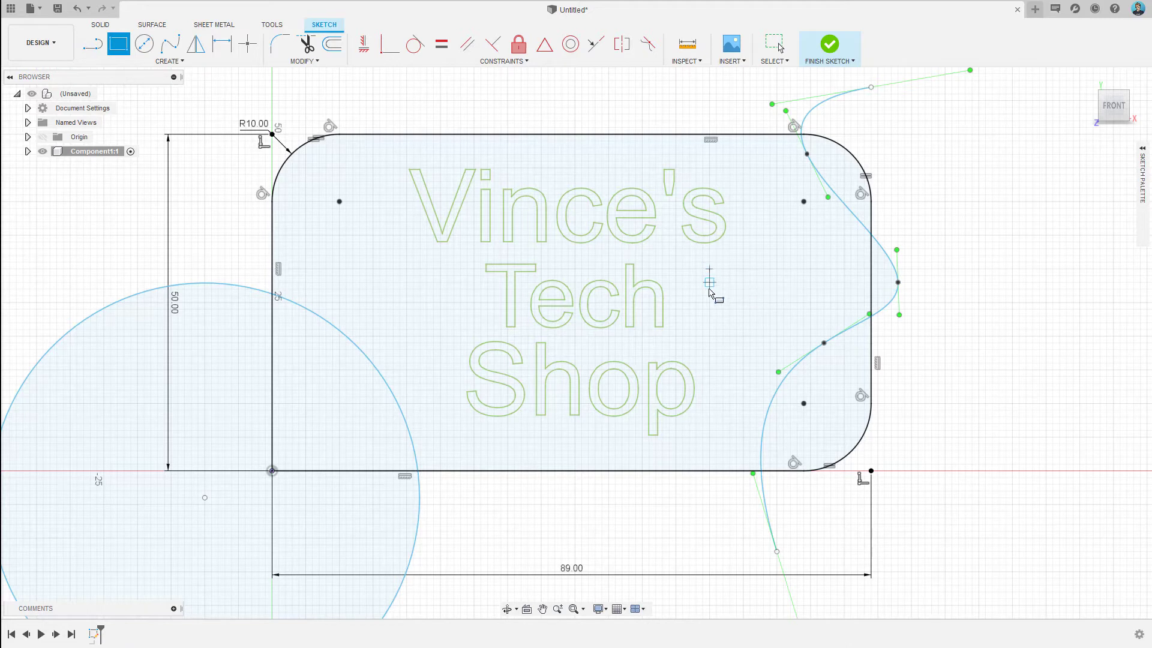
{"action": "left_click_drag", "start_coordinate": [709, 282], "coordinate": [787, 318]}
{"action": "type", "text": "12.5"}
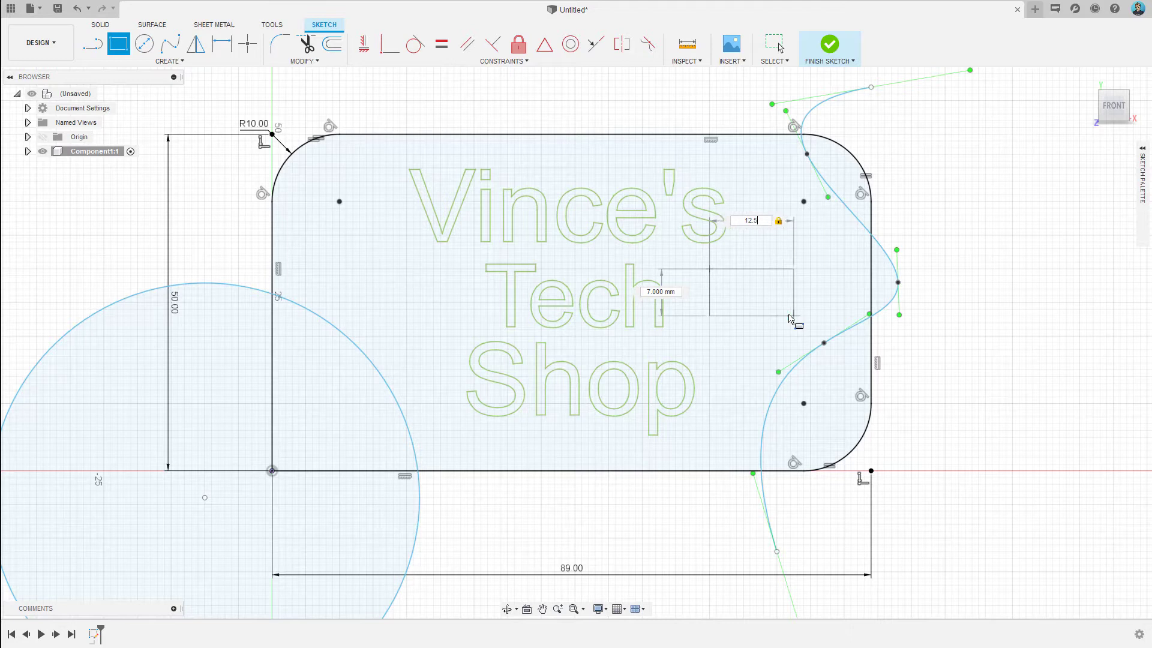
{"action": "left_click", "coordinate": [659, 291]}
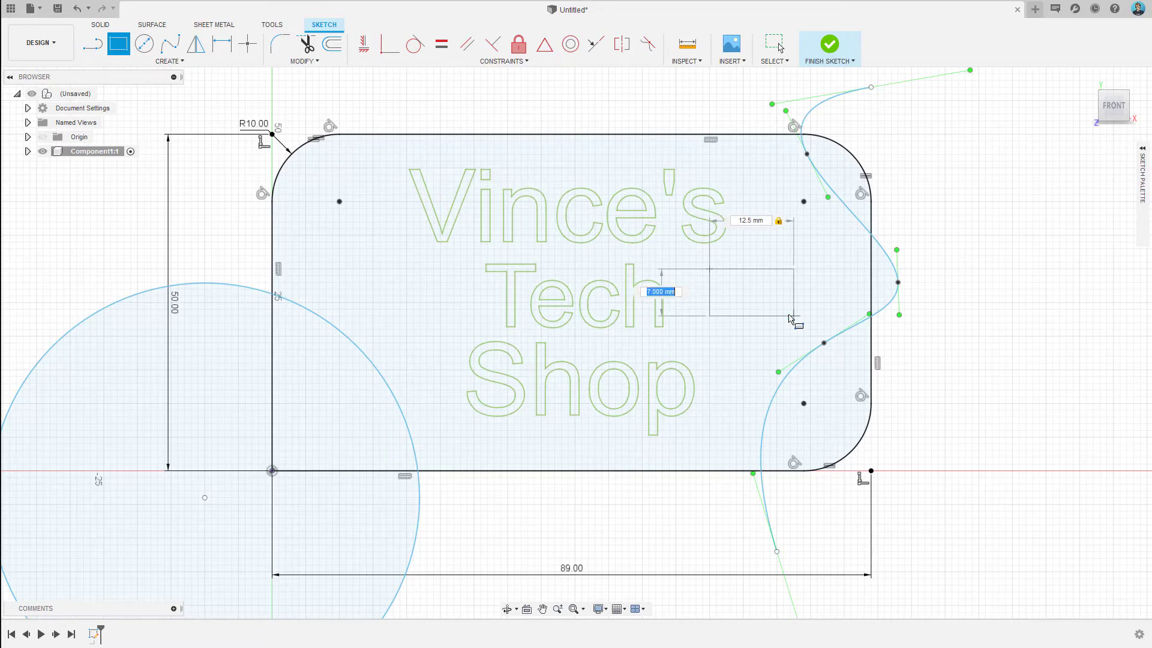
{"action": "type", "text": "8.5"}
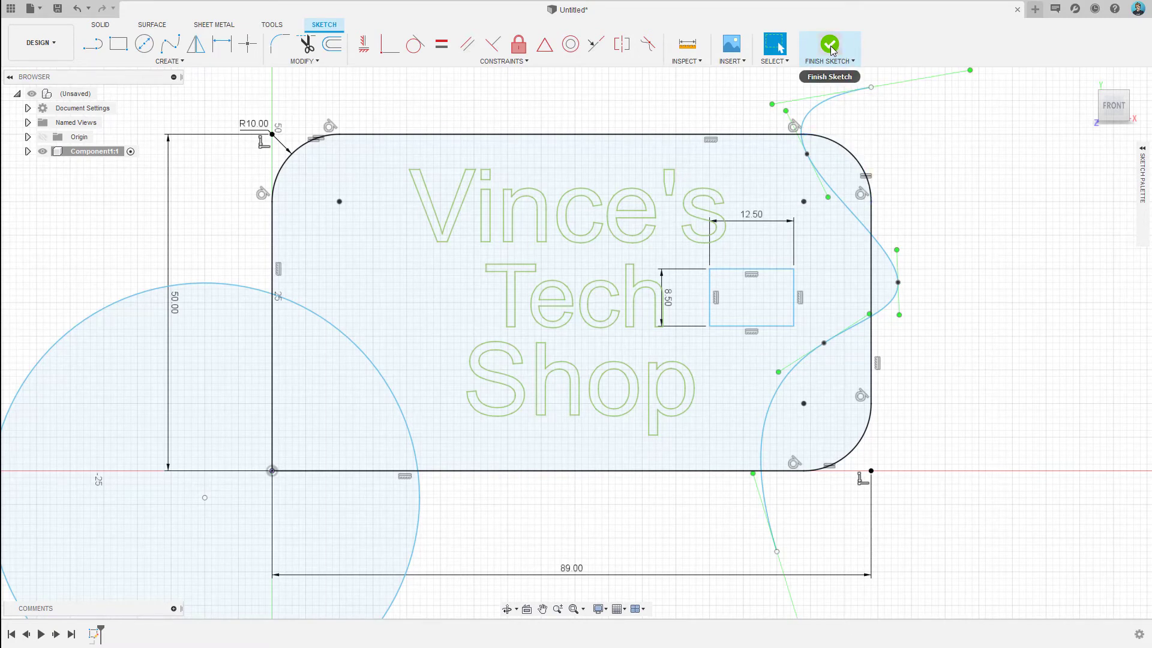
Finish the sketch and extrude the card profiles 0.27 mm into solid Body1.
{"action": "left_click", "coordinate": [829, 48]}
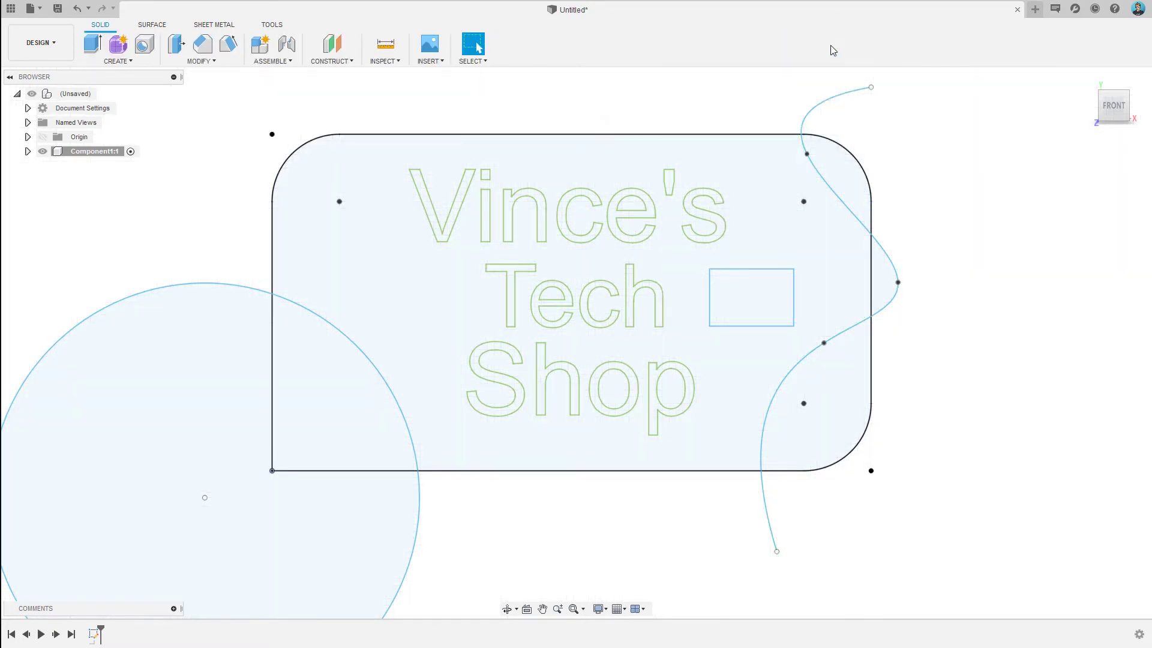
{"action": "mouse_move", "coordinate": [965, 234]}
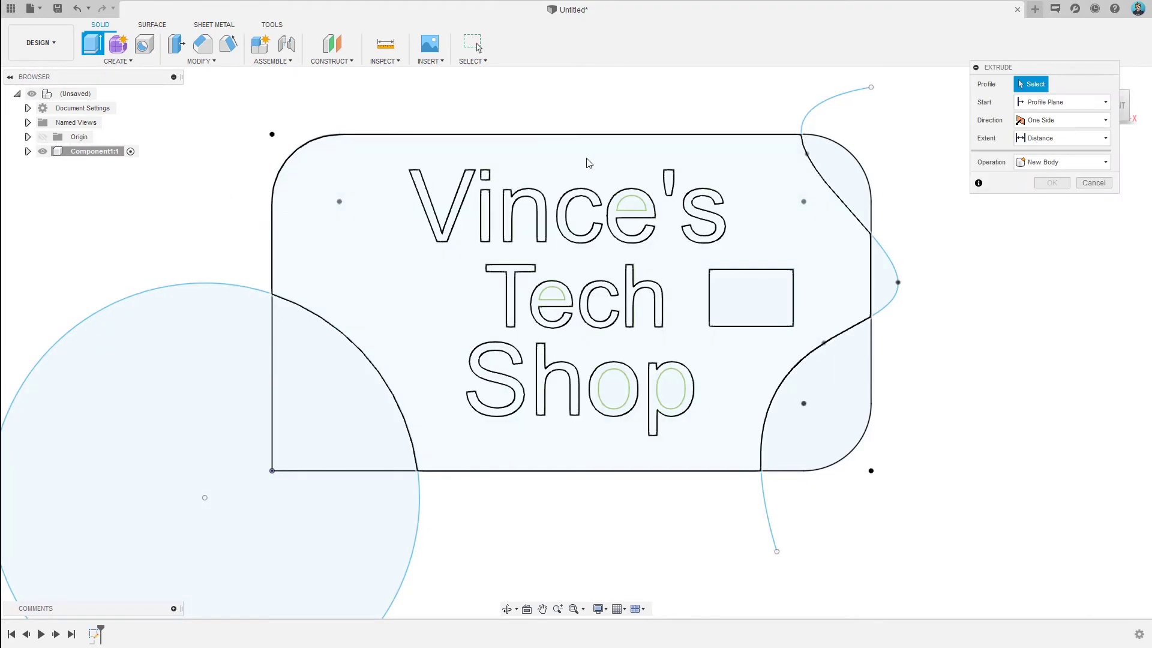
{"action": "left_click", "coordinate": [335, 294]}
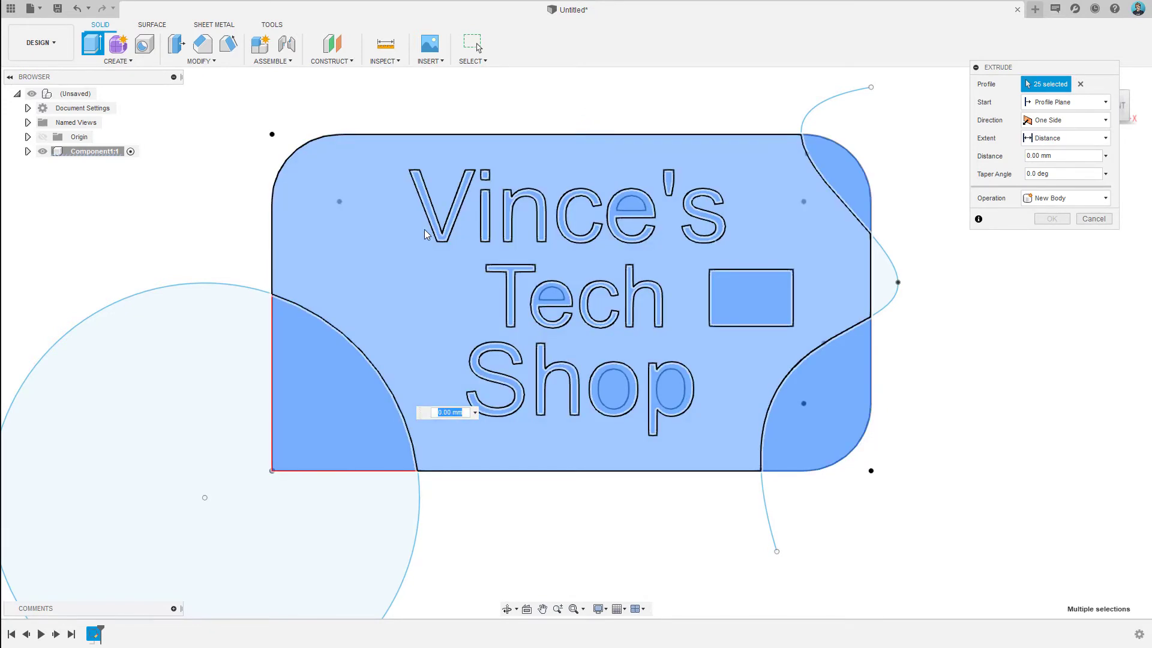
{"action": "mouse_move", "coordinate": [424, 234]}
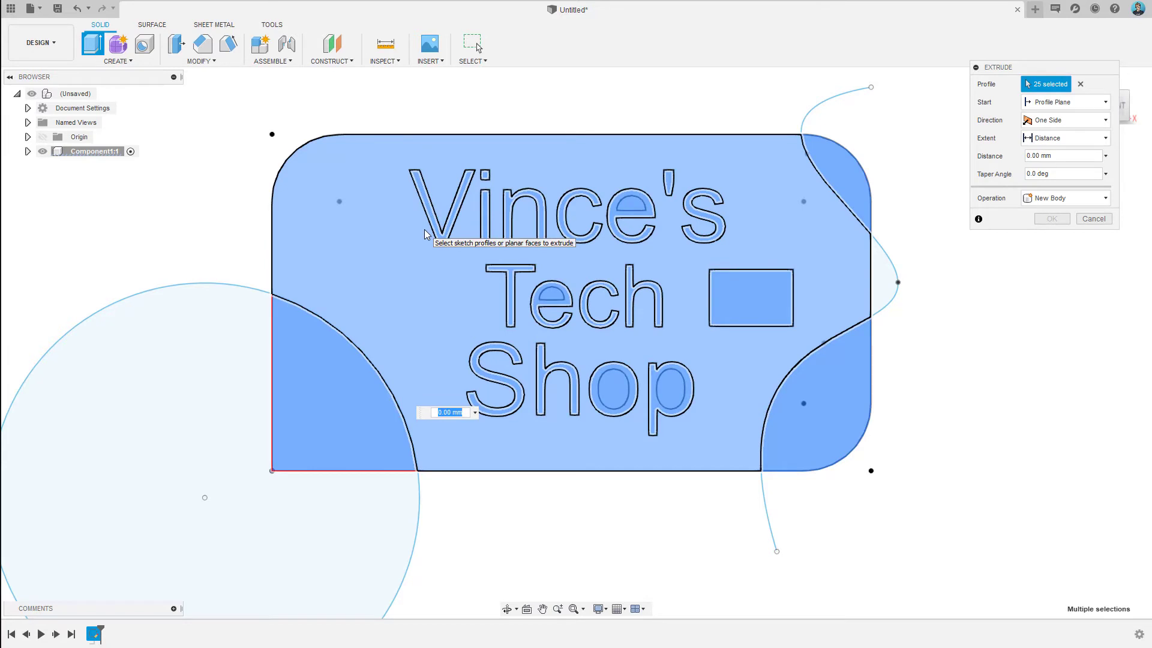
{"action": "type", "text": ".27m"}
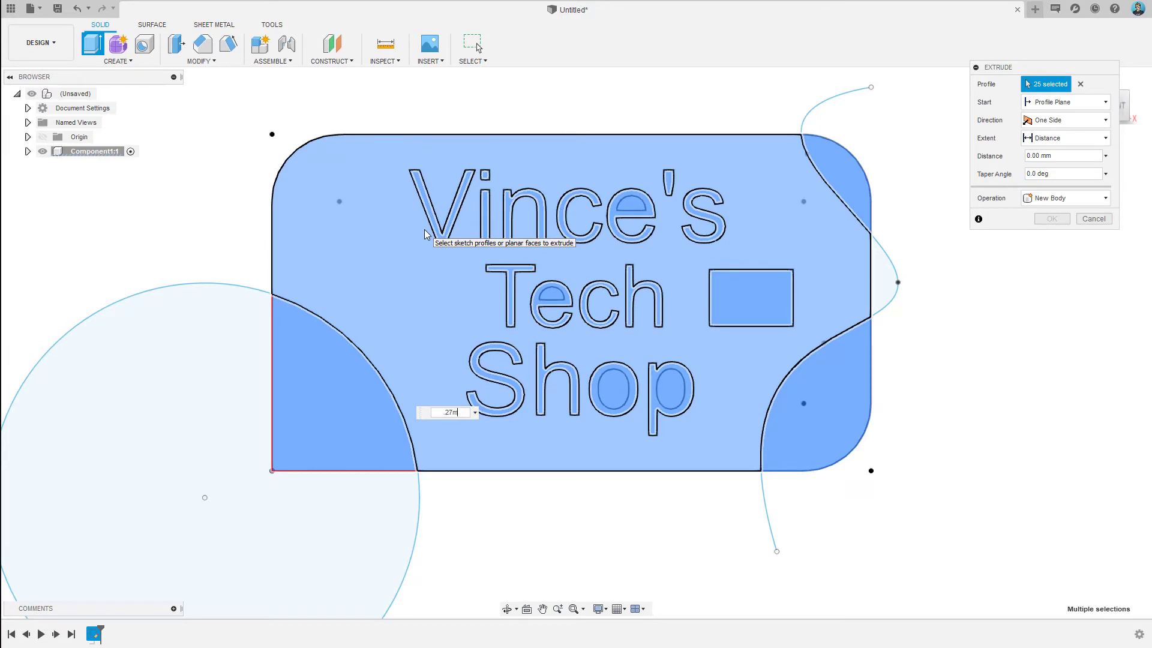
{"action": "type", "text": ".27mm"}
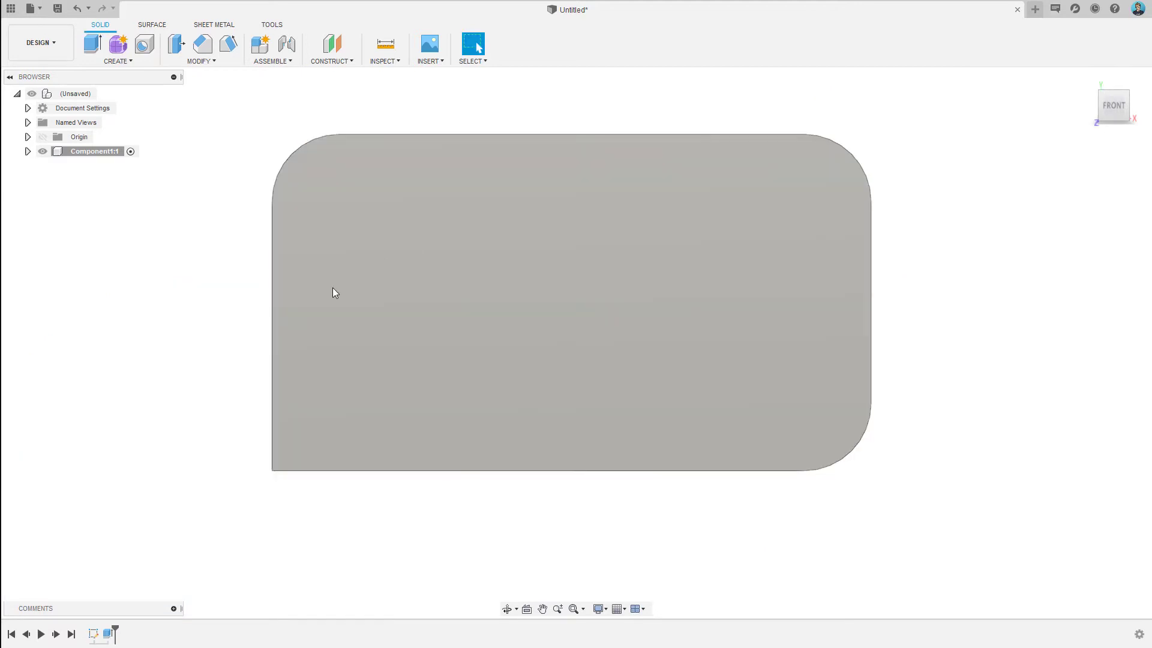
{"action": "left_click", "coordinate": [27, 152]}
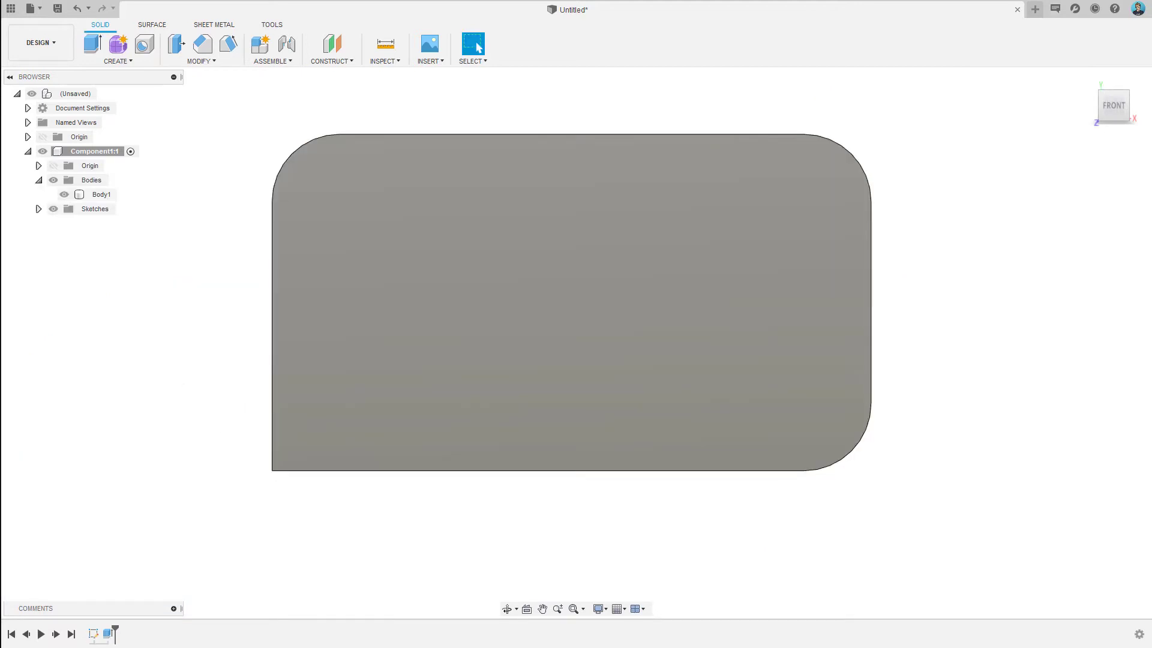
Extrude the lettering, rectangle and corner profiles 0.41 mm, joined onto the card body.
{"action": "left_click", "coordinate": [64, 194]}
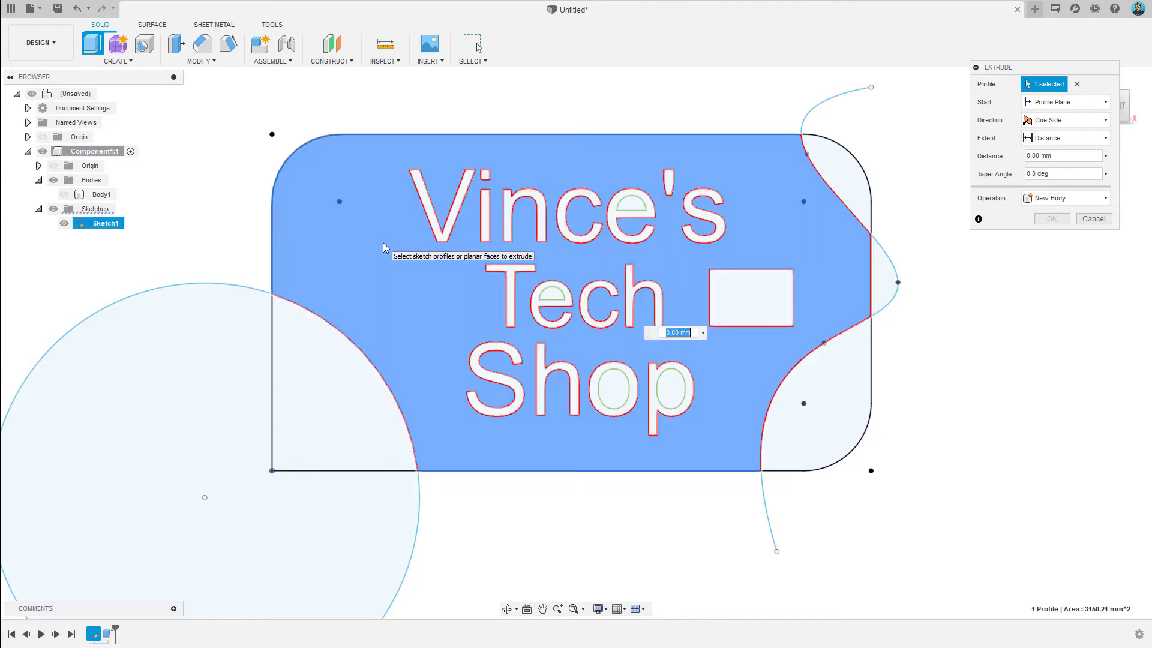
{"action": "mouse_move", "coordinate": [391, 252]}
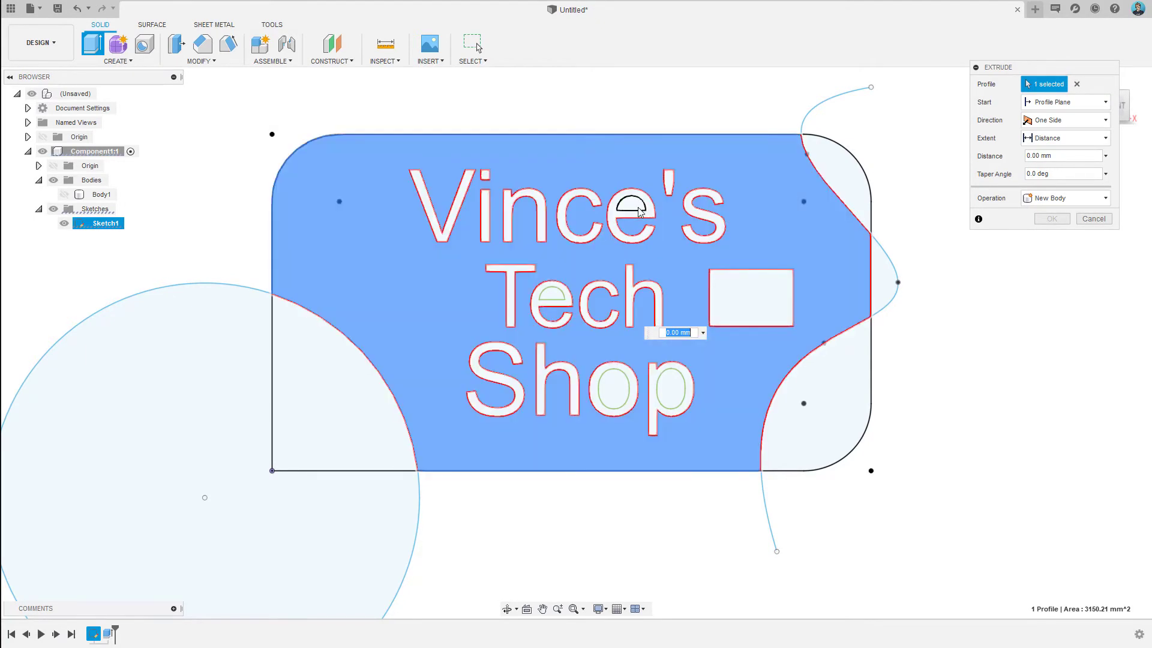
{"action": "left_click", "coordinate": [556, 295]}
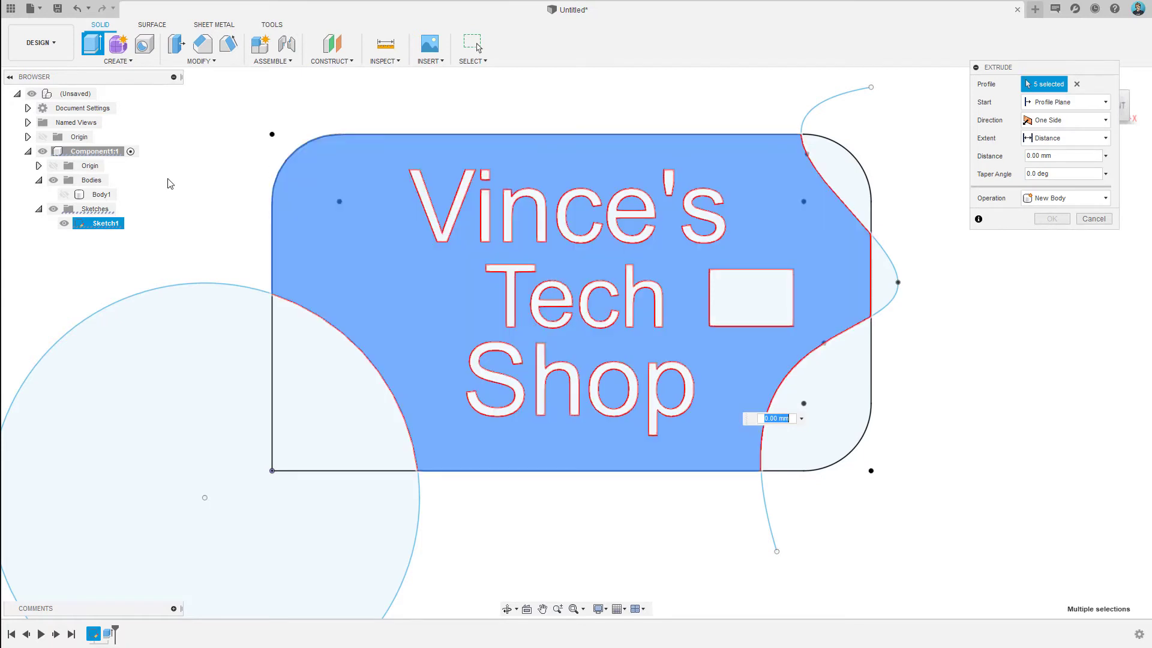
{"action": "mouse_move", "coordinate": [145, 209]}
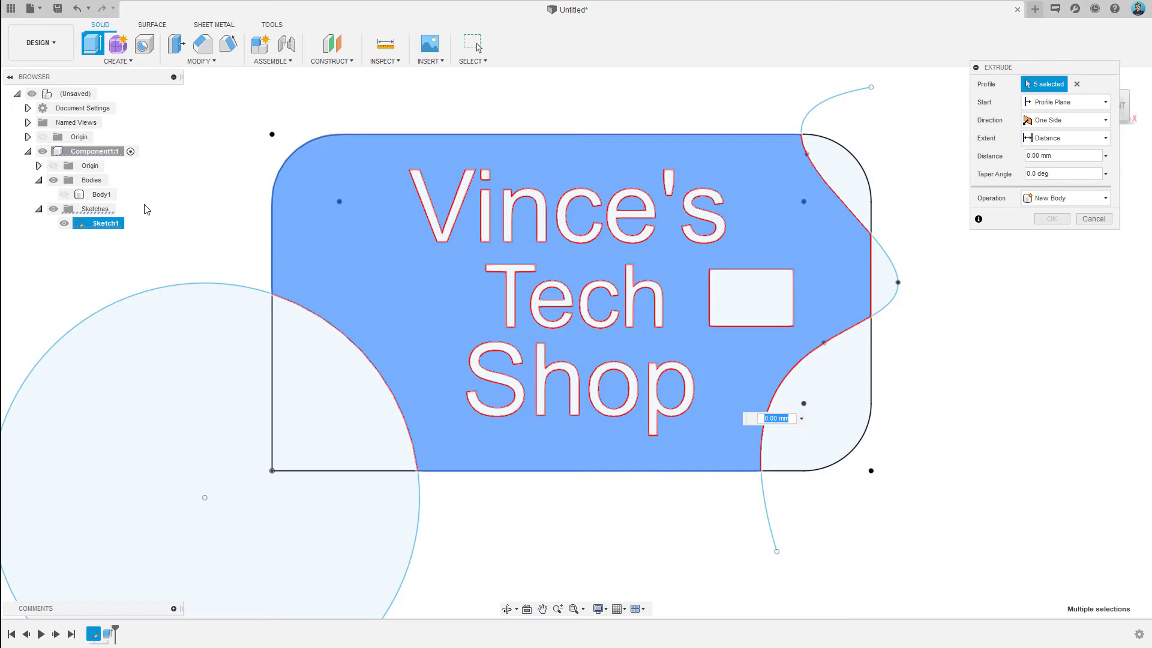
{"action": "left_click", "coordinate": [63, 194]}
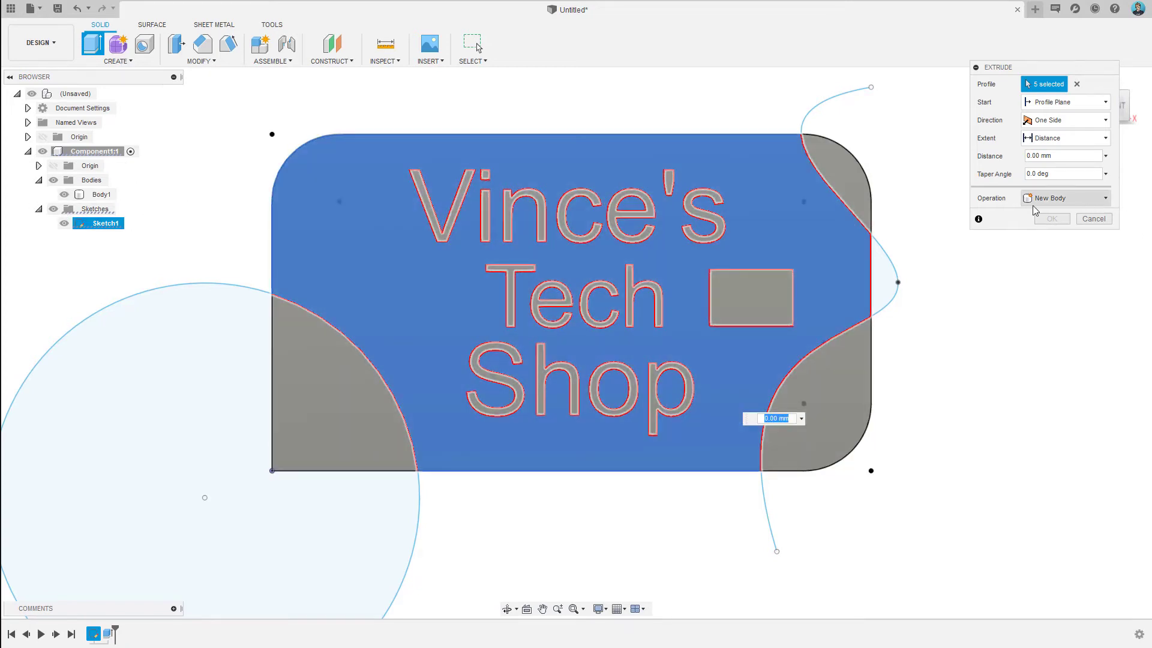
{"action": "left_click", "coordinate": [1064, 198]}
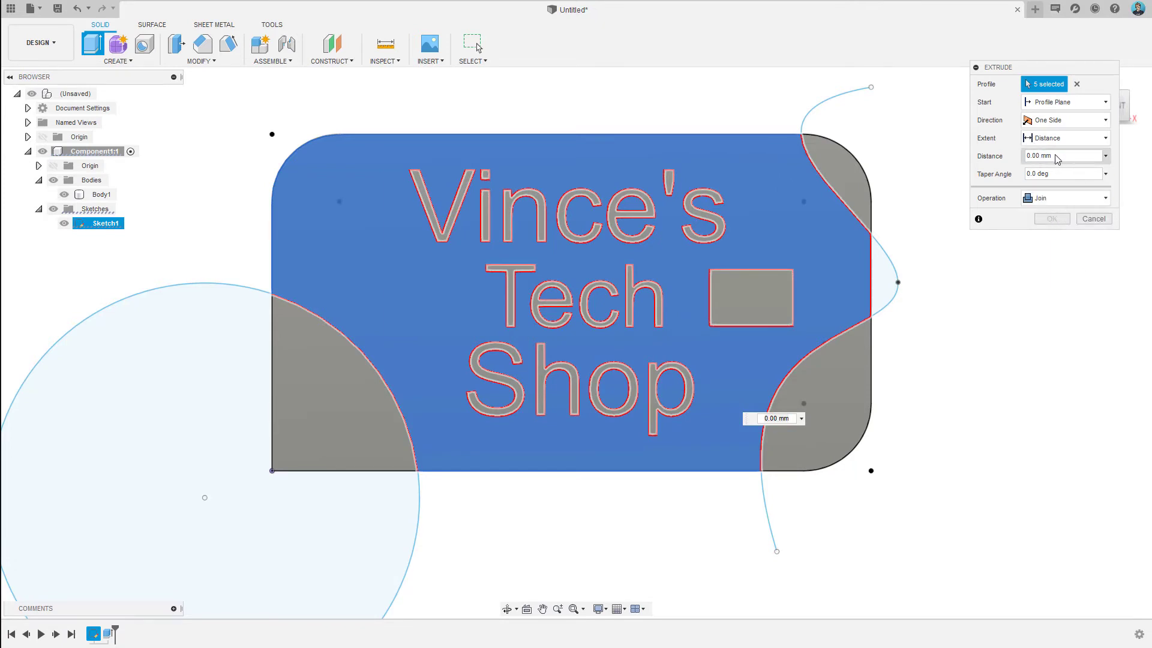
{"action": "left_click", "coordinate": [1061, 155]}
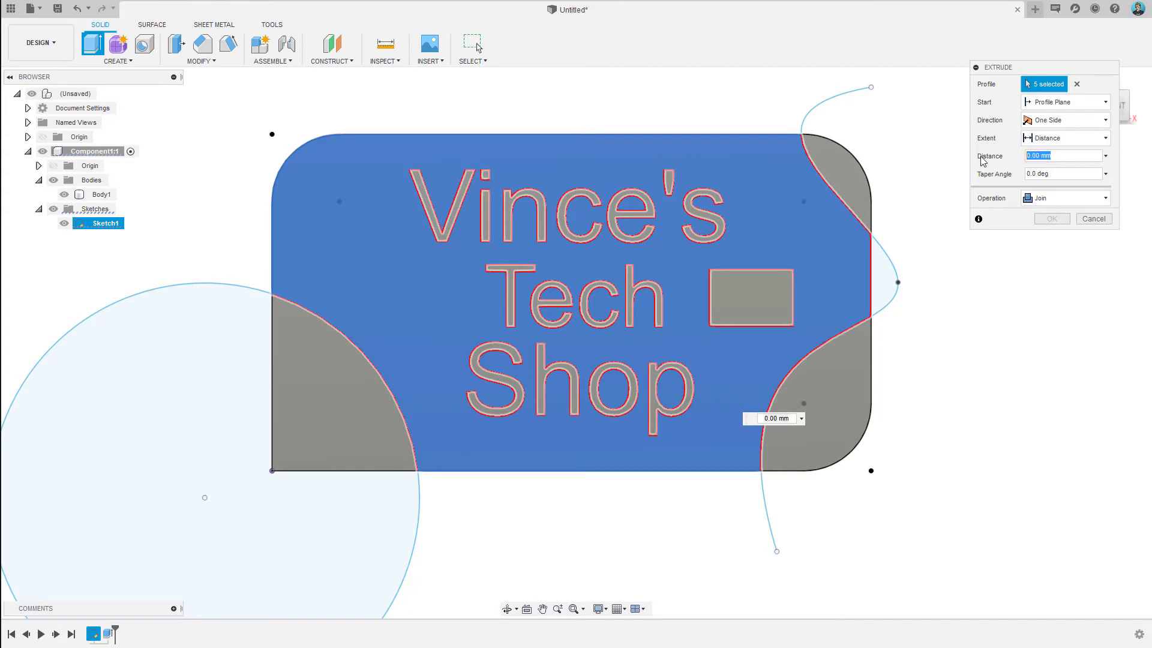
{"action": "type", "text": ".41"}
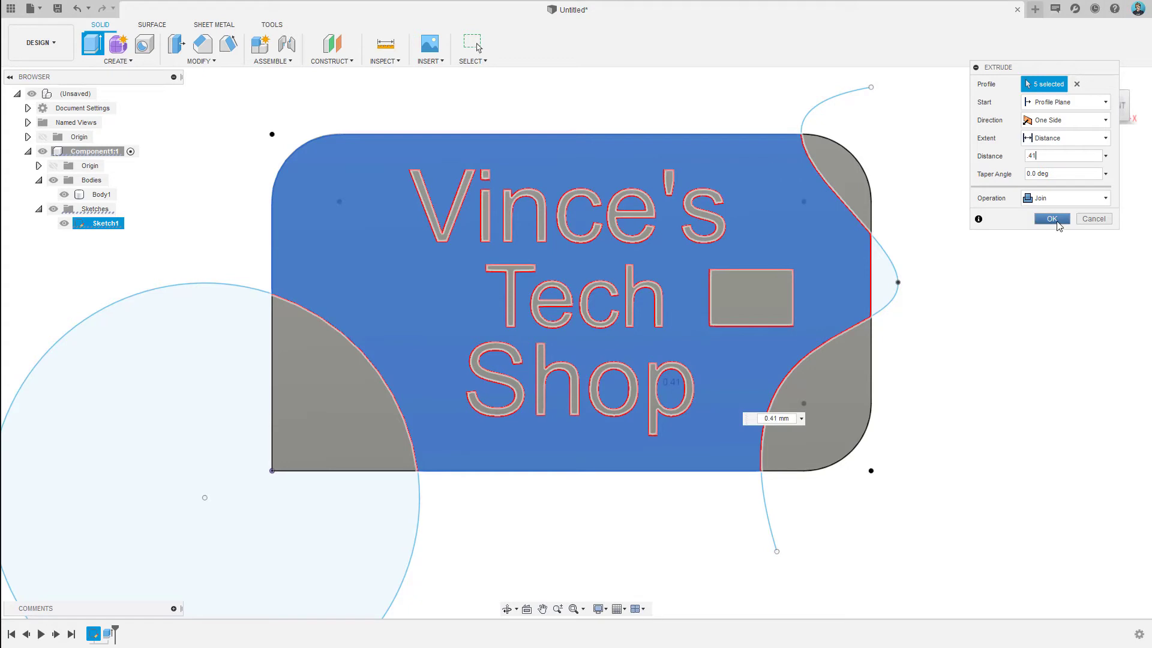
{"action": "left_click", "coordinate": [1049, 218]}
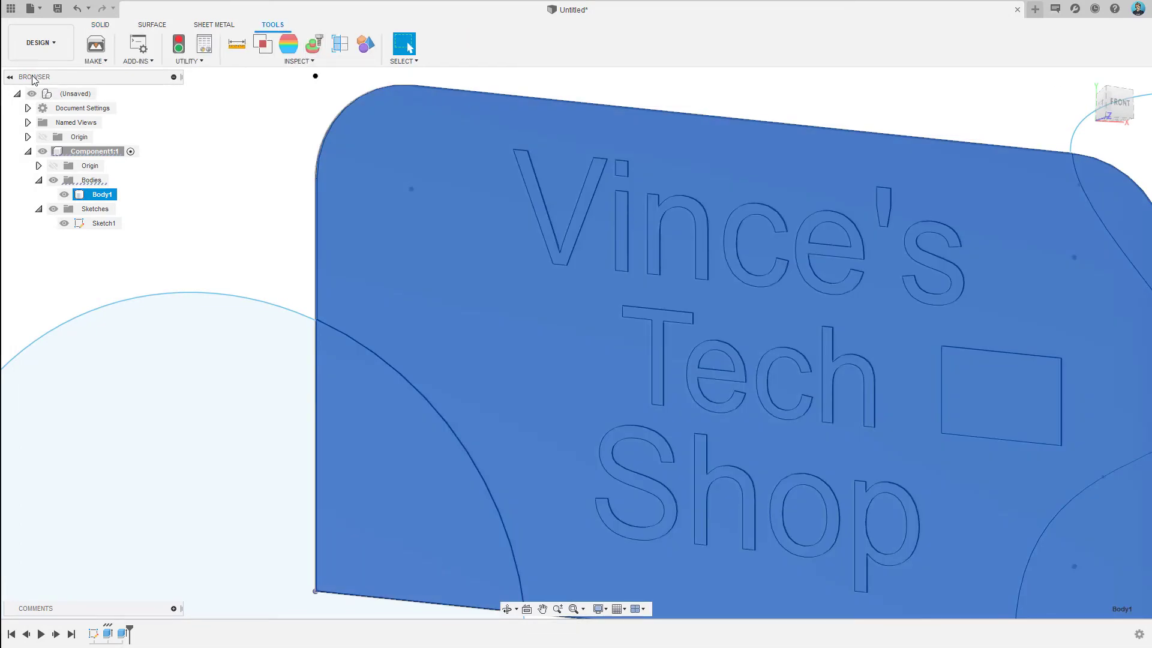
{"action": "mouse_move", "coordinate": [95, 45]}
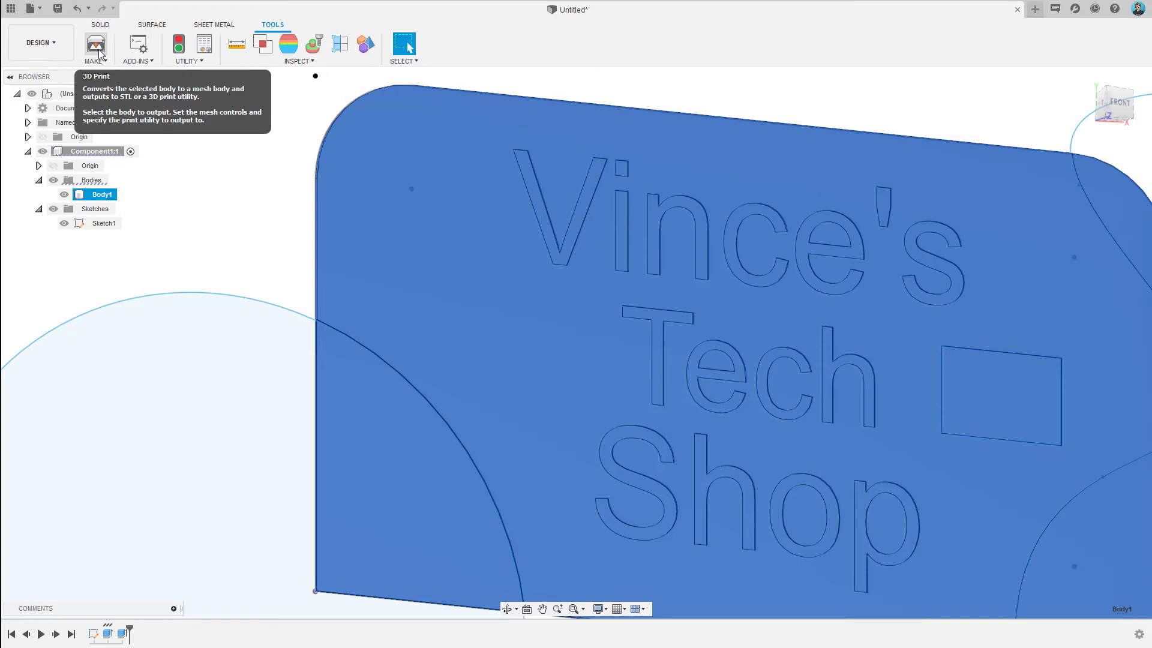
Export Body1 as an STL mesh via Make > 3D Print.
{"action": "left_click", "coordinate": [95, 44]}
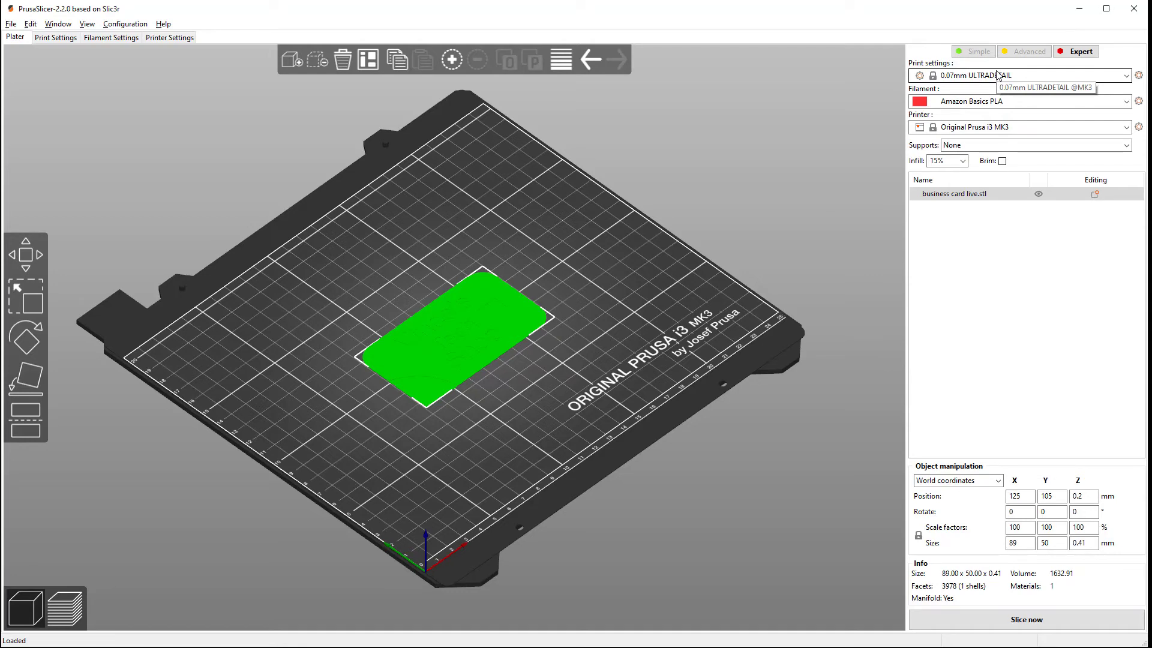
{"action": "mouse_move", "coordinate": [1018, 108]}
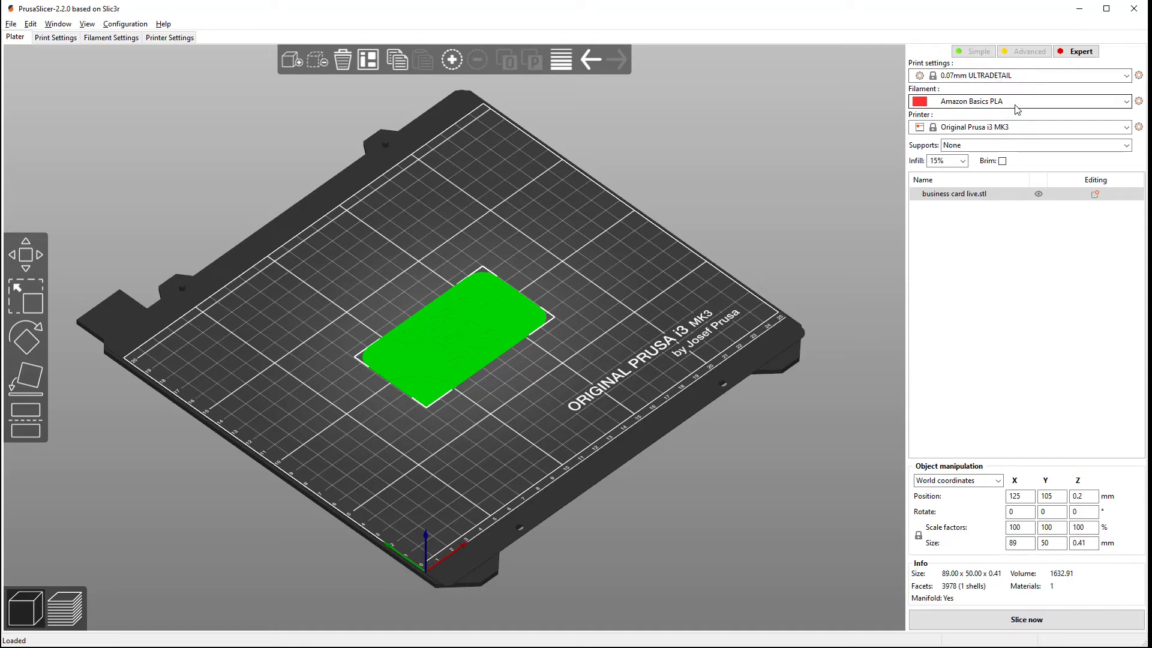
{"action": "mouse_move", "coordinate": [1035, 118]}
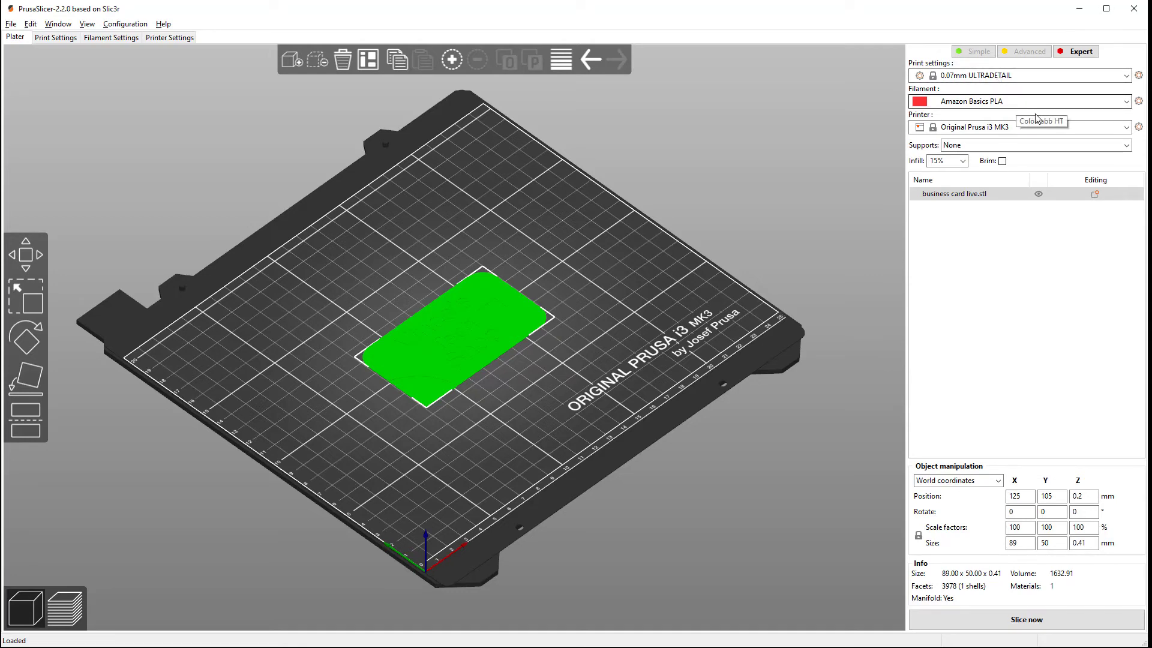
{"action": "mouse_move", "coordinate": [670, 236]}
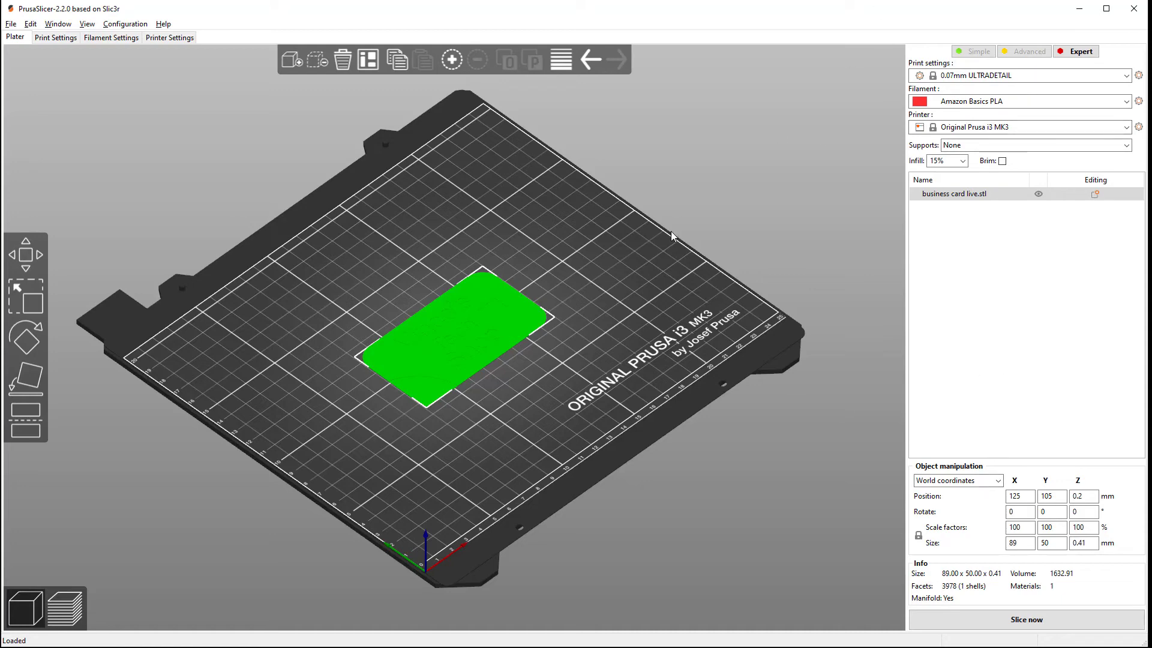
{"action": "mouse_move", "coordinate": [70, 612]}
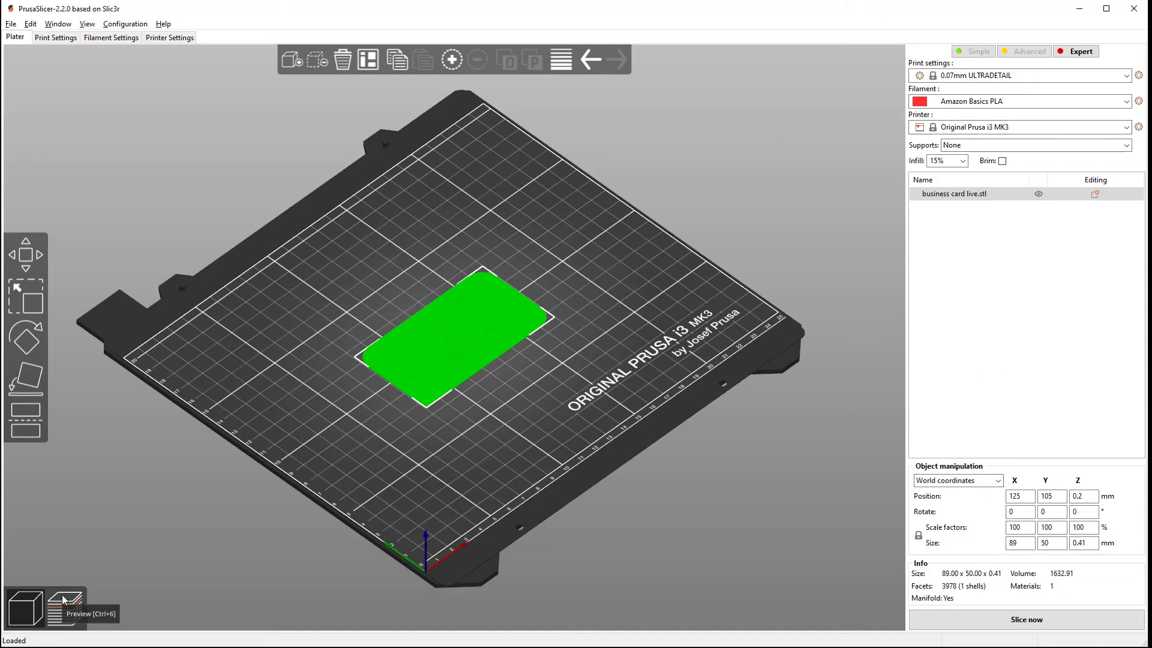
Add a colour change above 0.34 mm in Preview and re-slice the card.
{"action": "left_click", "coordinate": [72, 613]}
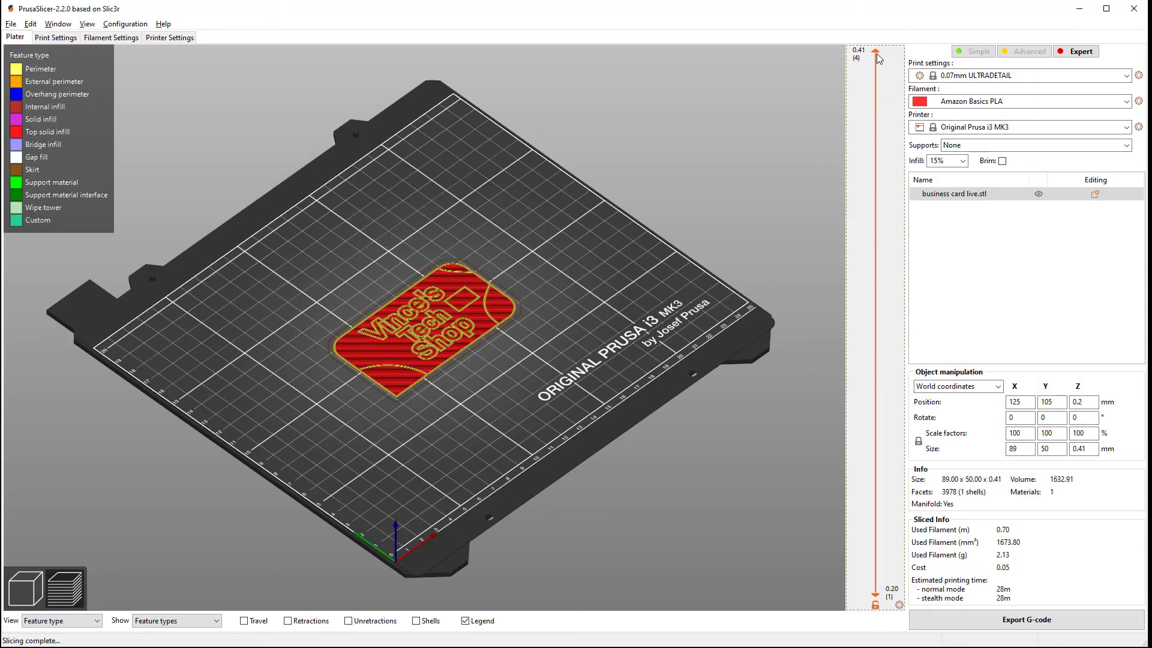
{"action": "left_click_drag", "start_coordinate": [874, 57], "coordinate": [874, 231]}
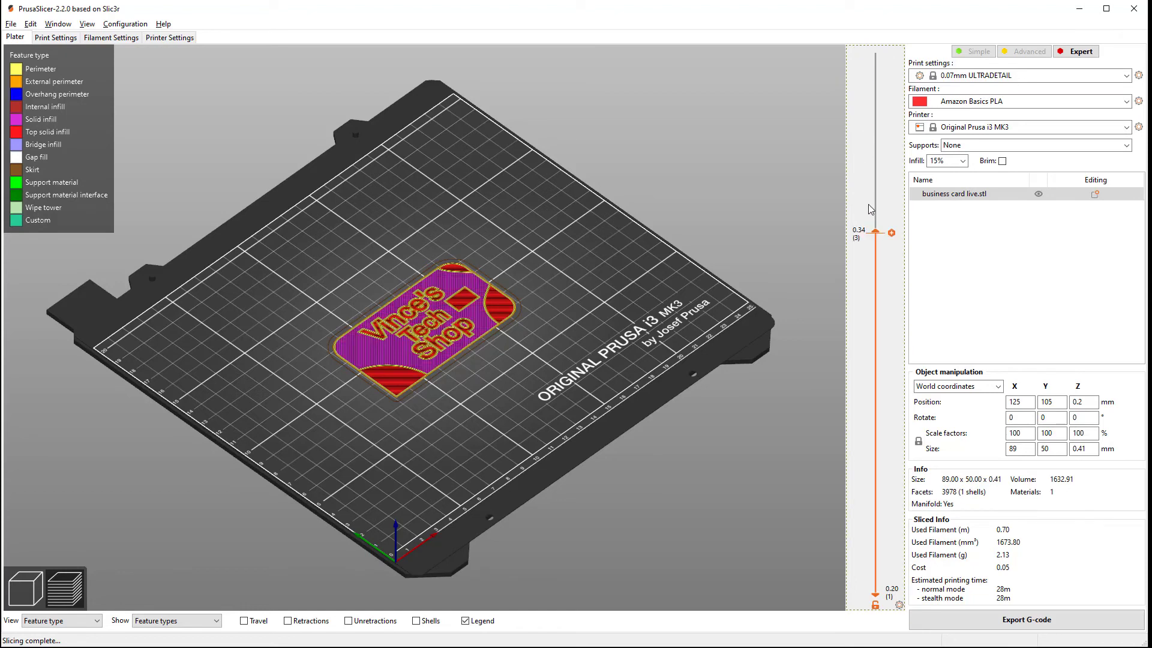
{"action": "mouse_move", "coordinate": [892, 234]}
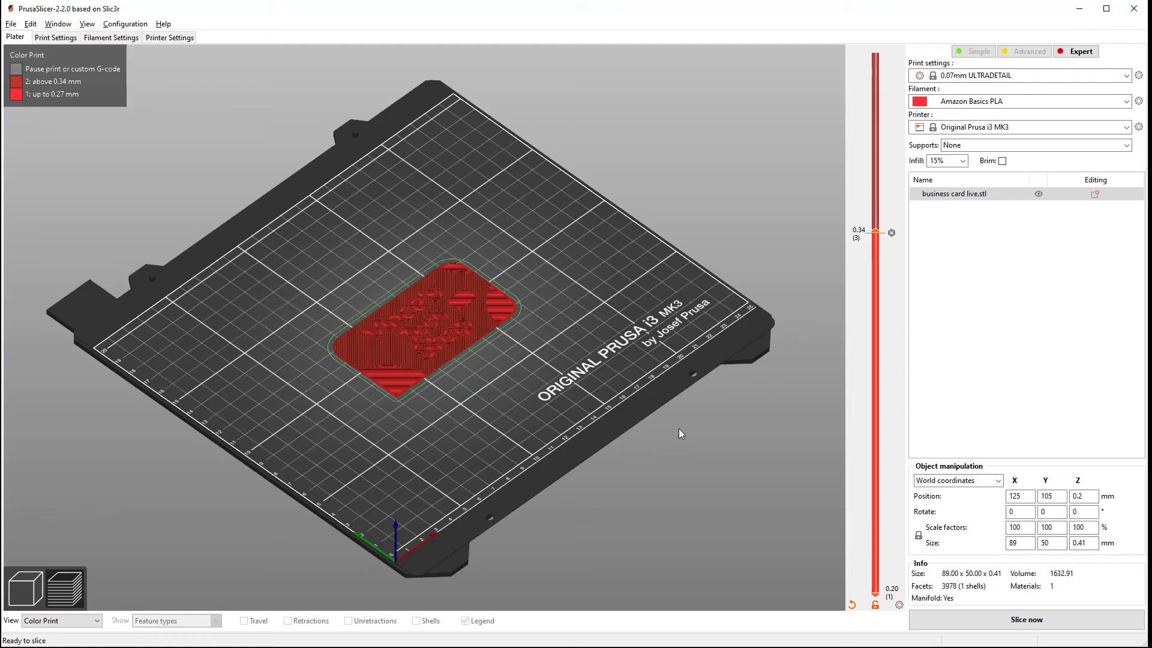
{"action": "mouse_move", "coordinate": [785, 272]}
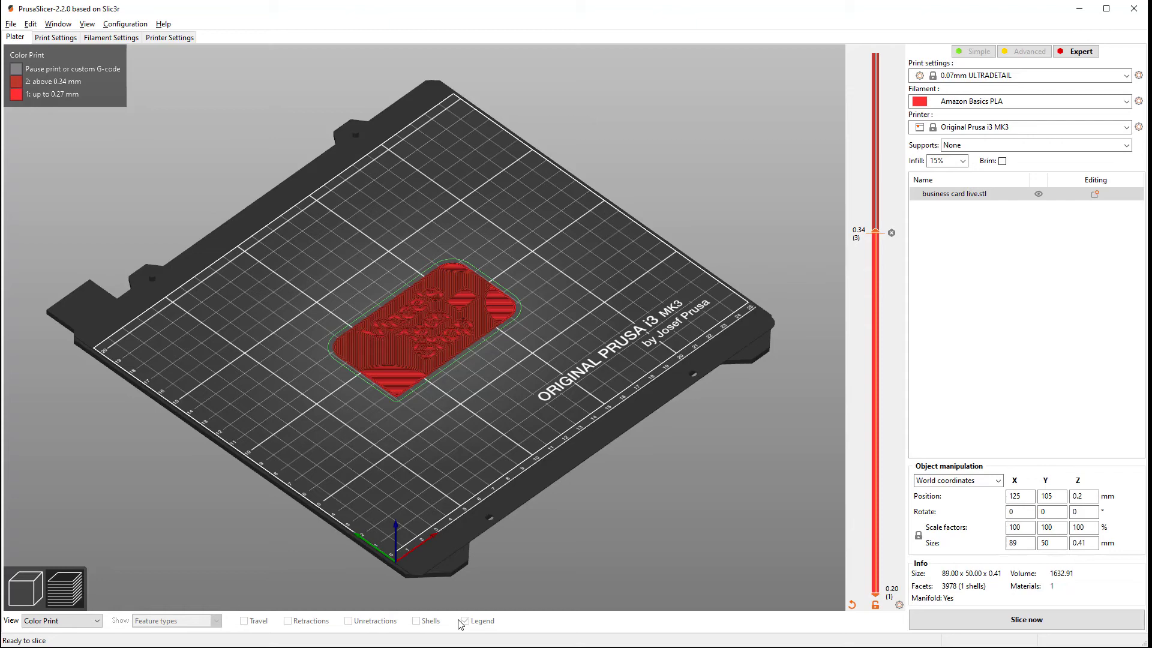
{"action": "left_click", "coordinate": [1025, 619]}
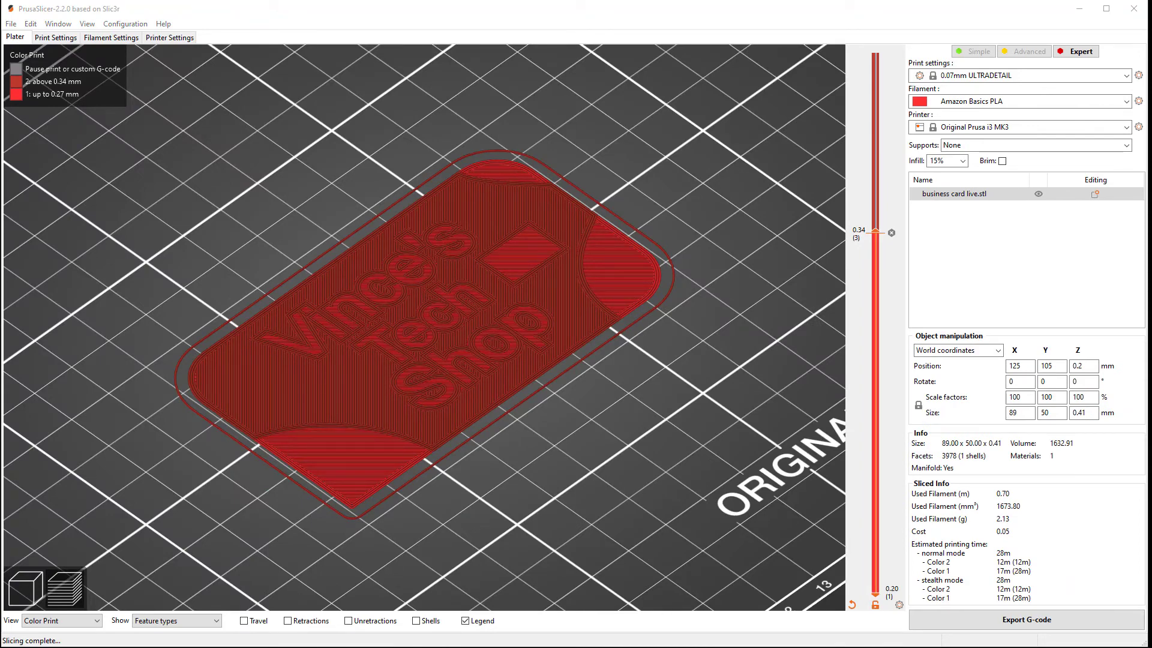
{"action": "mouse_move", "coordinate": [969, 518]}
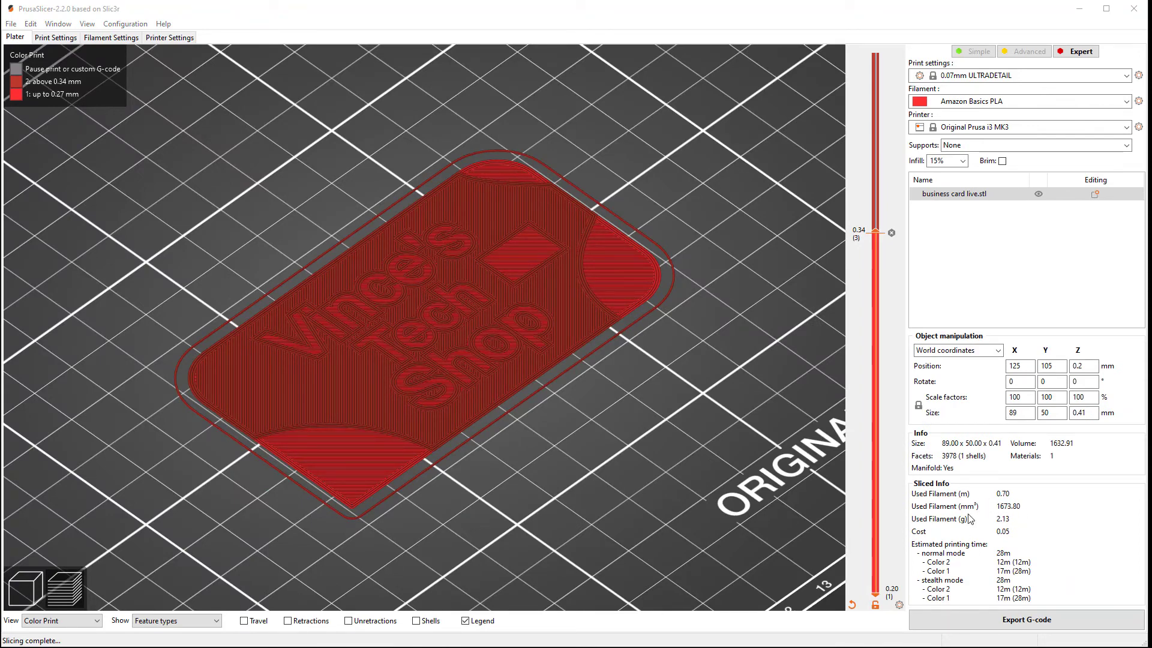
{"action": "mouse_move", "coordinate": [1032, 511]}
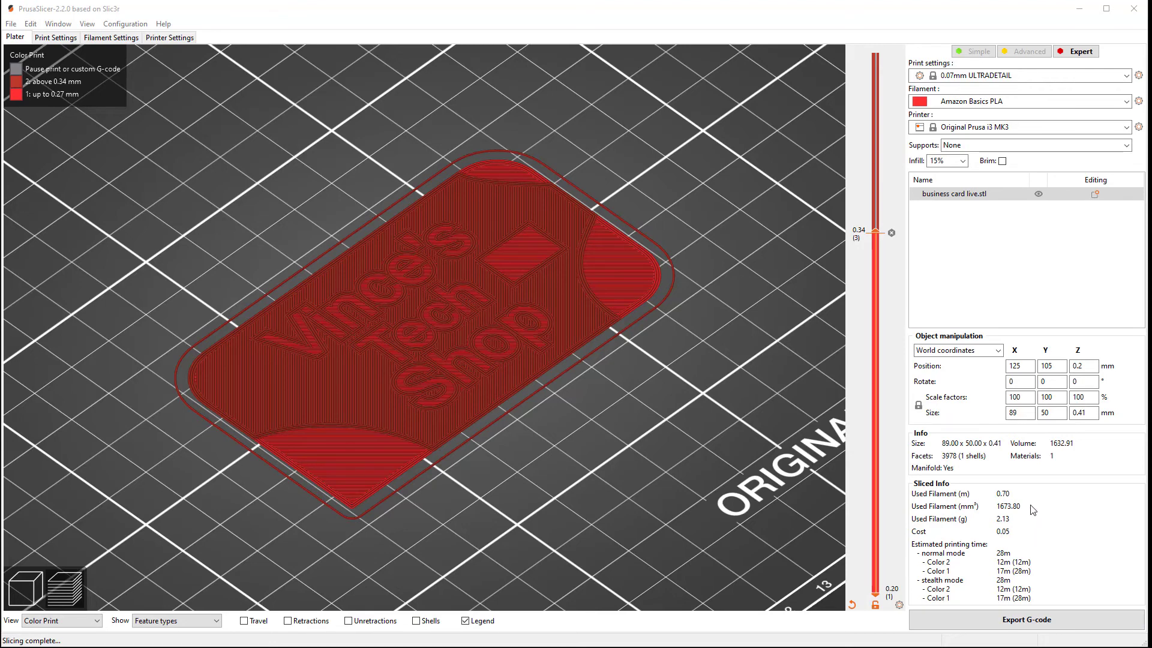